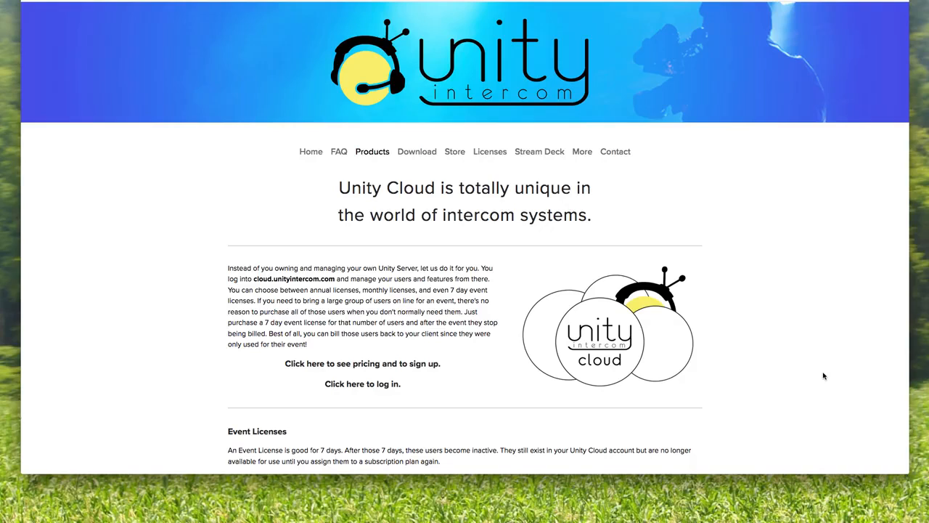
mouse_move(186, 201)
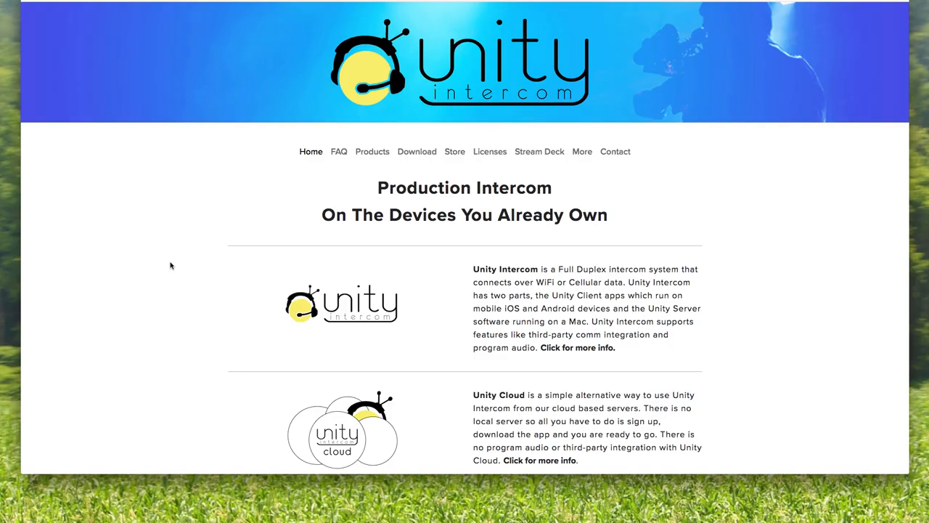
scroll("down", 3)
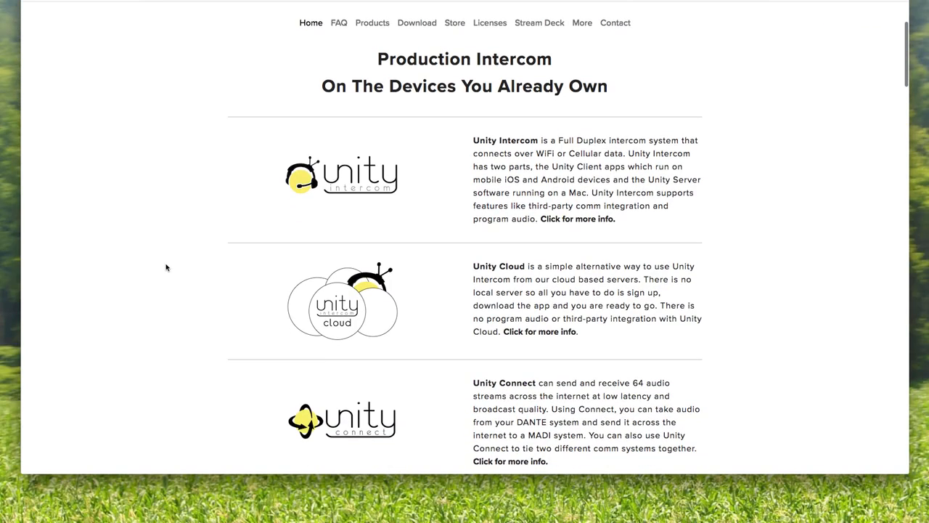
mouse_move(312, 137)
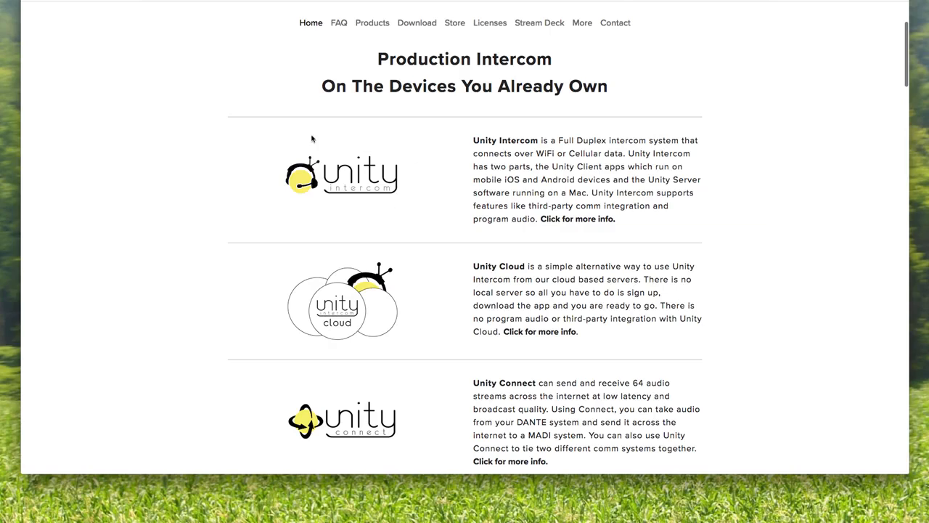
mouse_move(186, 198)
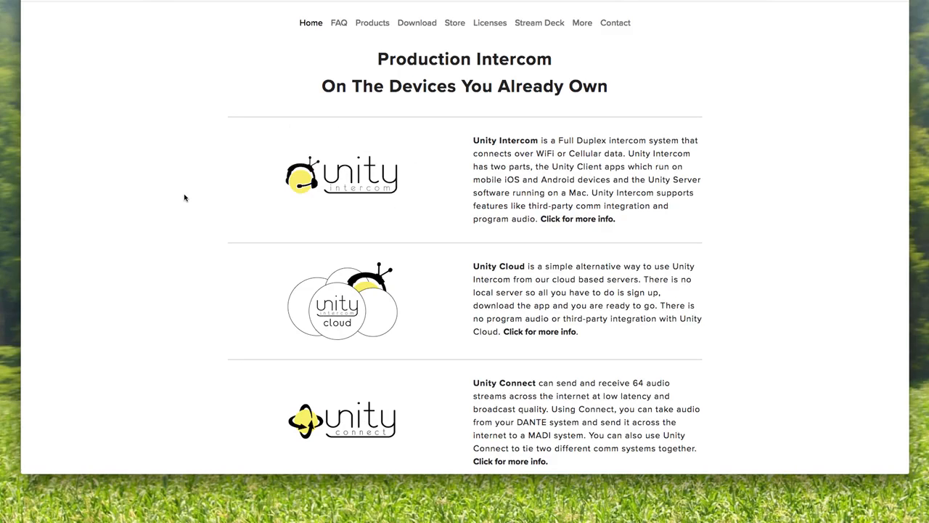
mouse_move(370, 148)
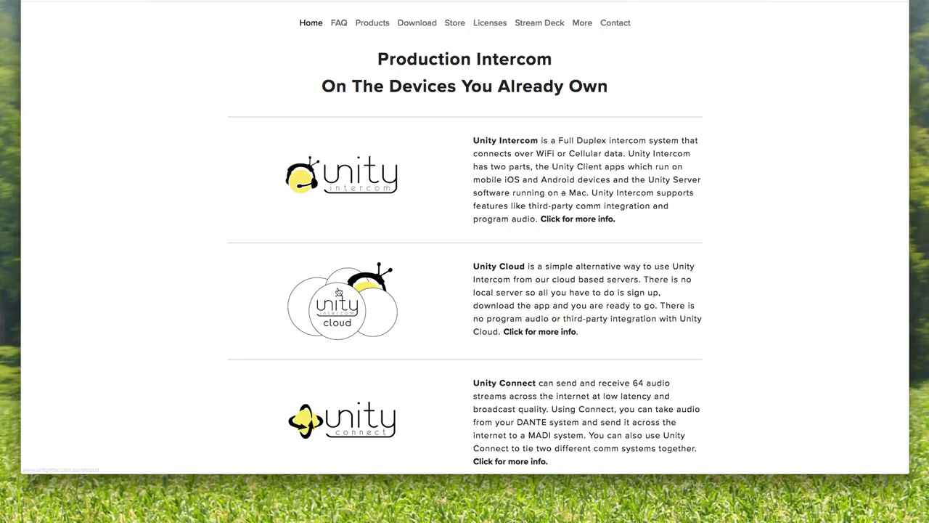
mouse_move(443, 311)
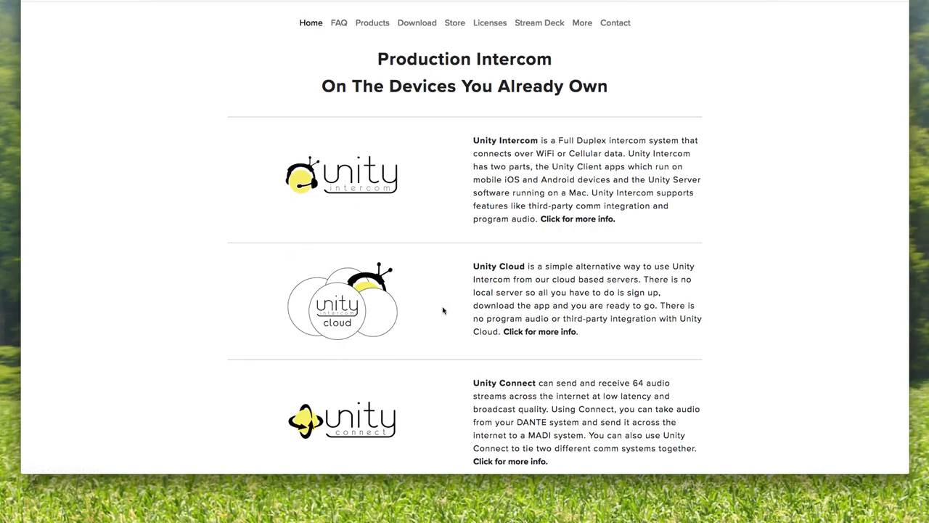
mouse_move(343, 347)
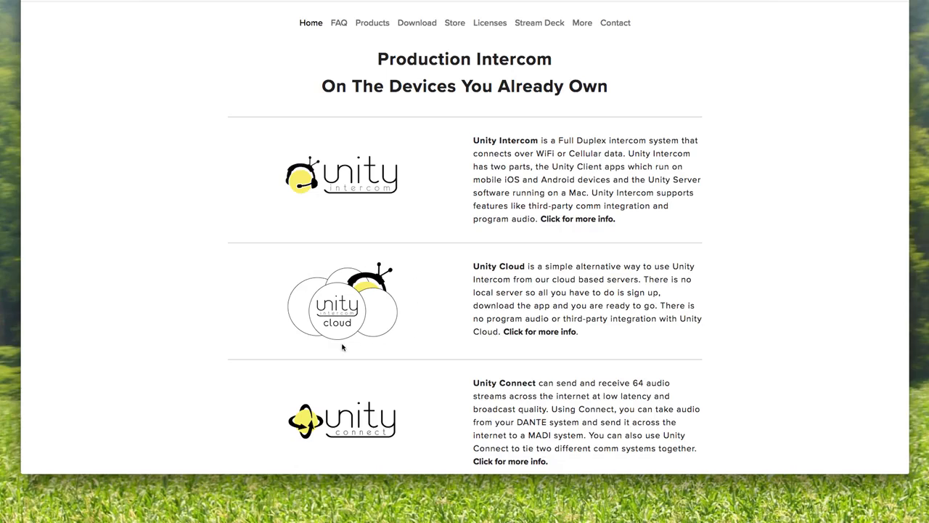
mouse_move(218, 284)
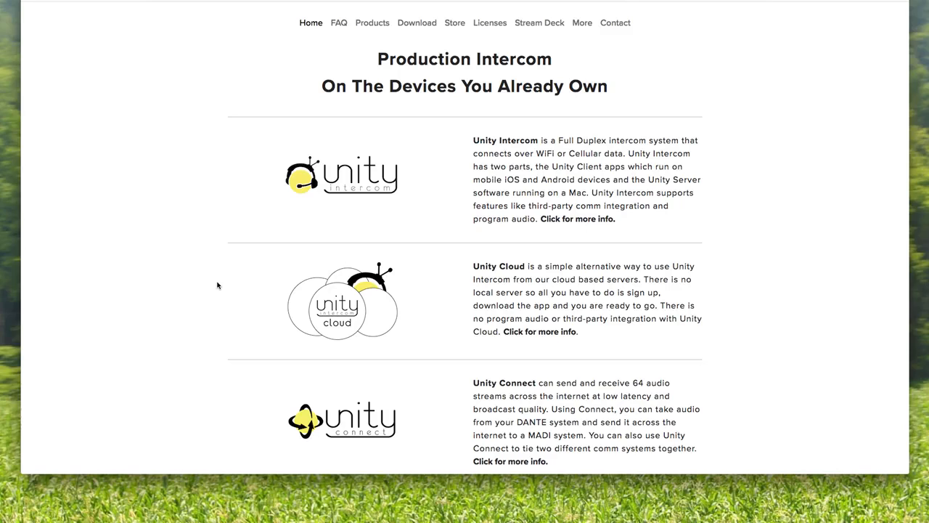
mouse_move(390, 273)
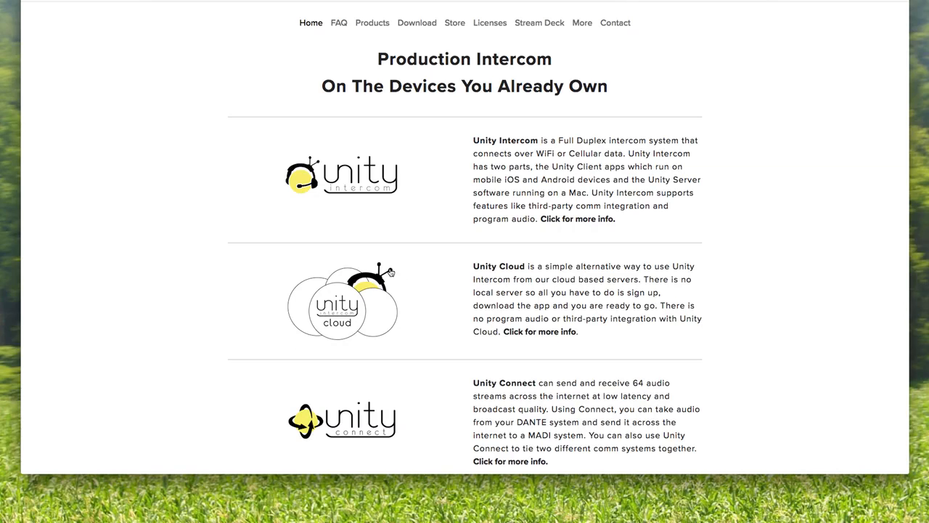
mouse_move(244, 288)
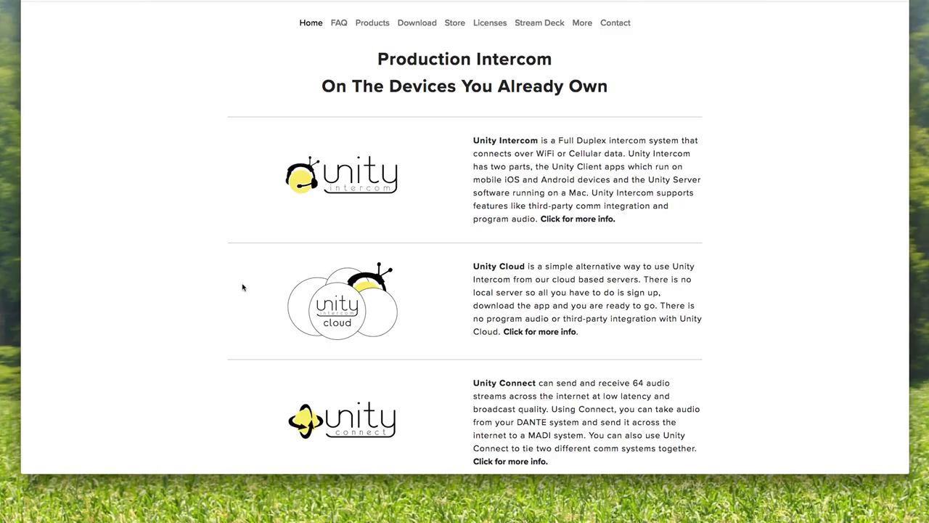
mouse_move(326, 248)
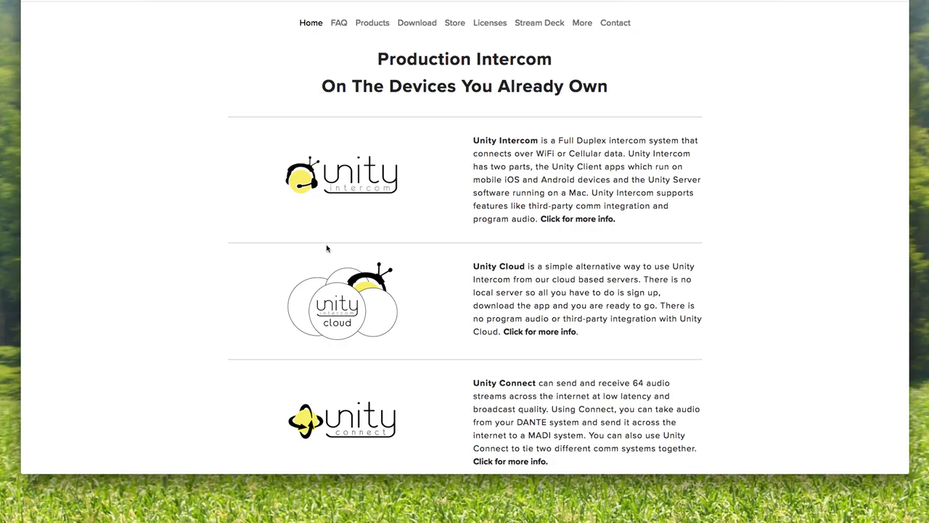
mouse_move(244, 307)
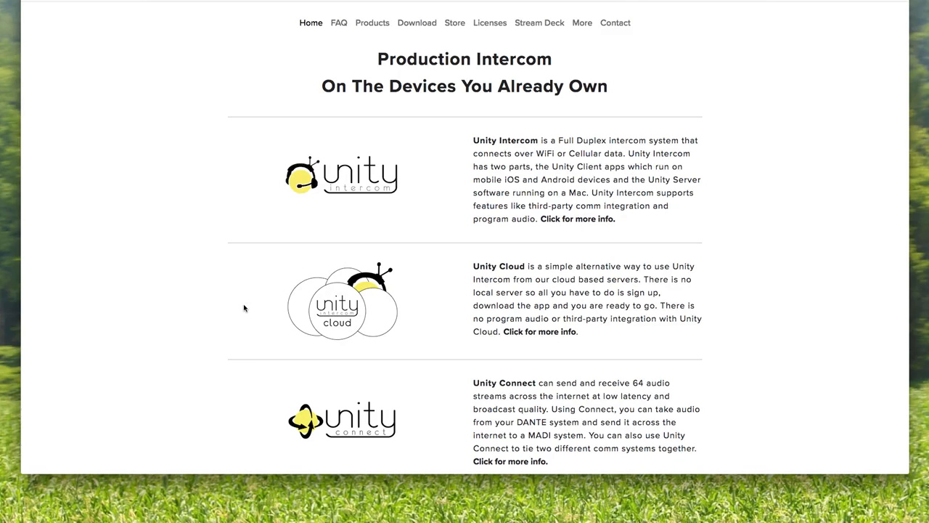
mouse_move(263, 304)
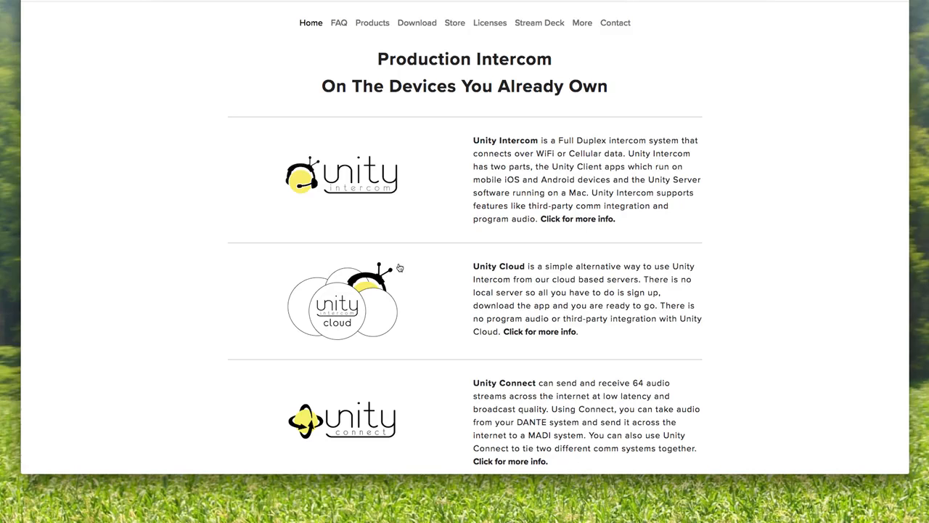
mouse_move(258, 294)
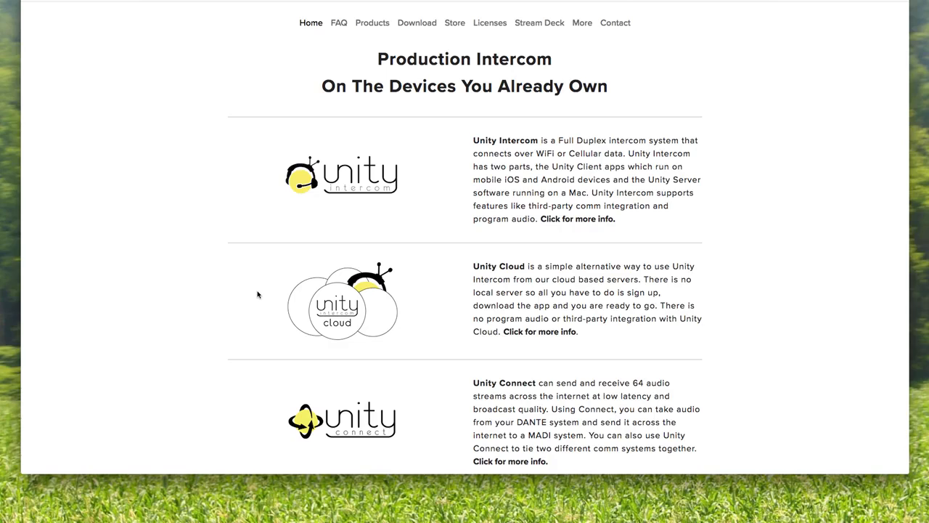
mouse_move(433, 314)
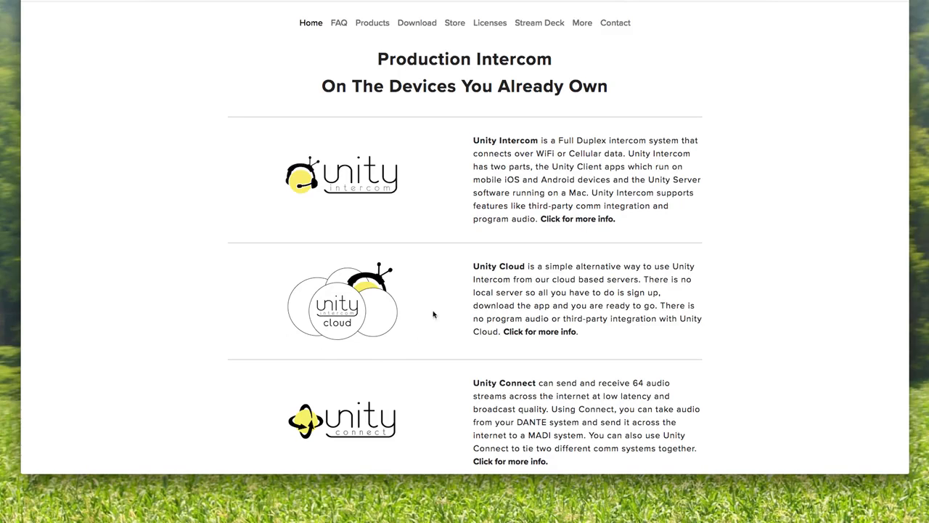
mouse_move(249, 296)
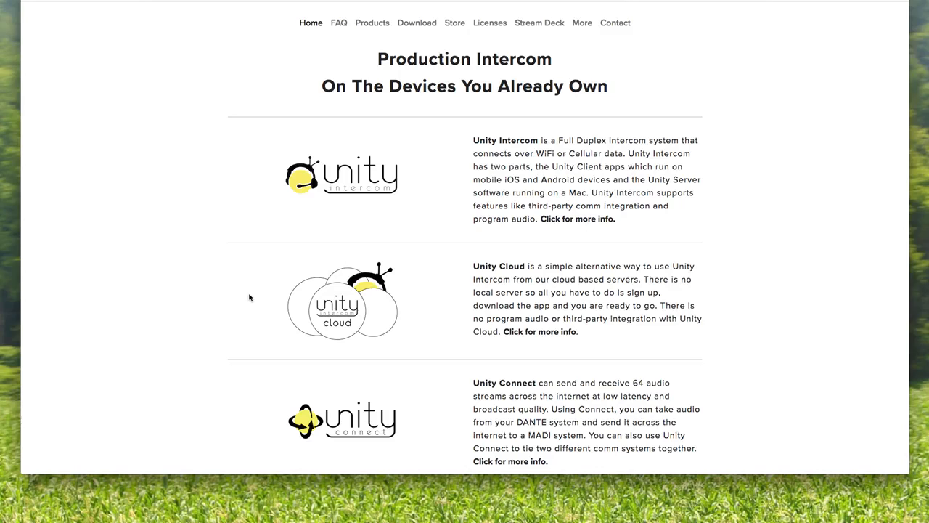
mouse_move(273, 316)
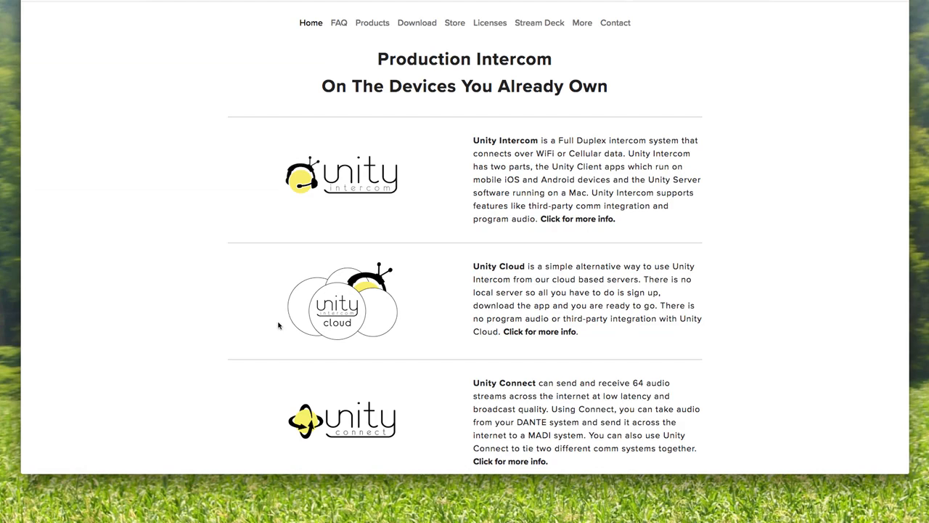
mouse_move(413, 315)
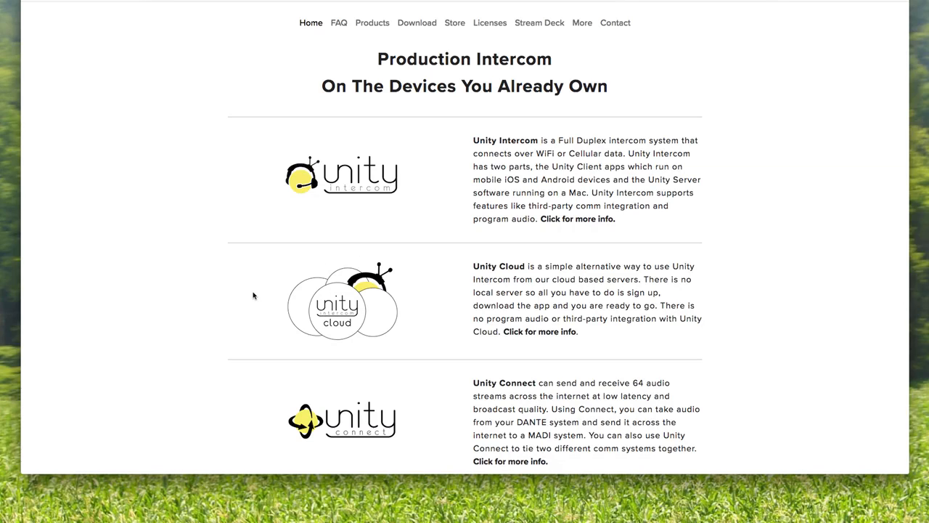
mouse_move(276, 286)
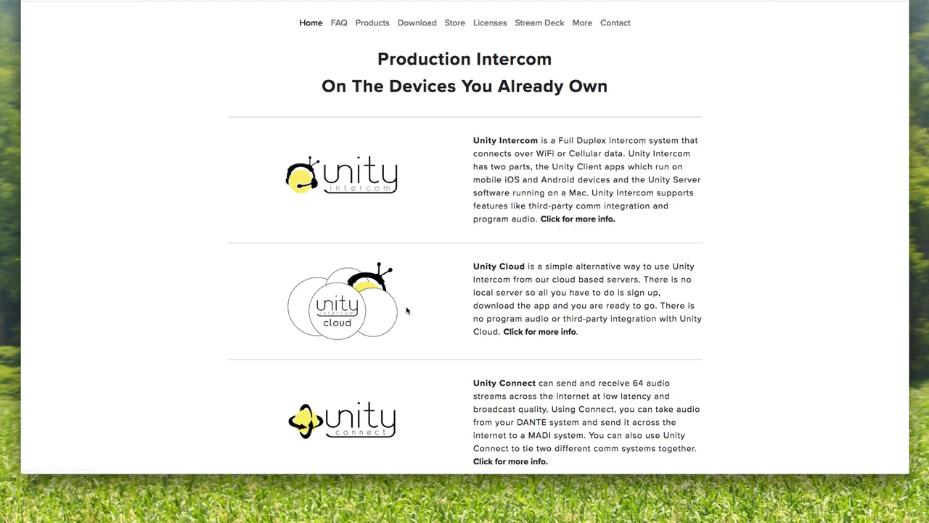
mouse_move(434, 319)
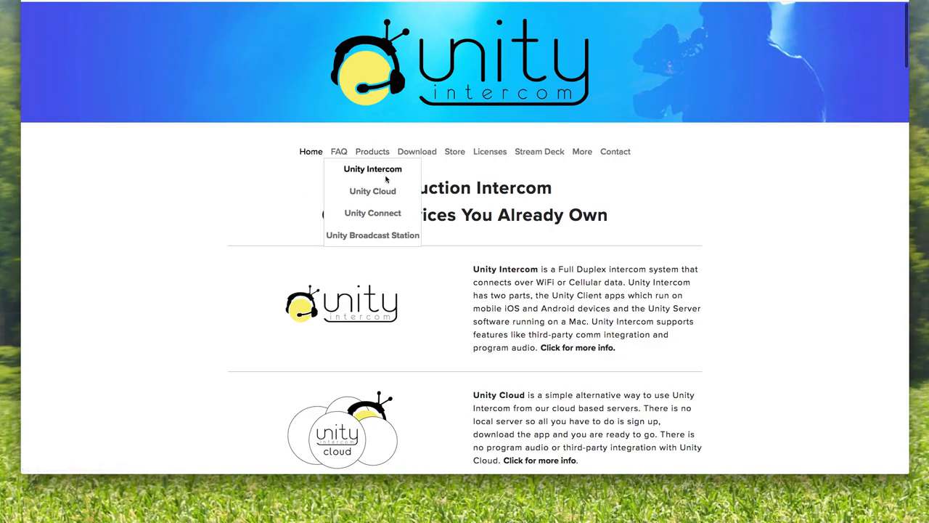
Scroll through the Unity Cloud page's Event, Monthly and Annual License pricing sections.
scroll("down", 3)
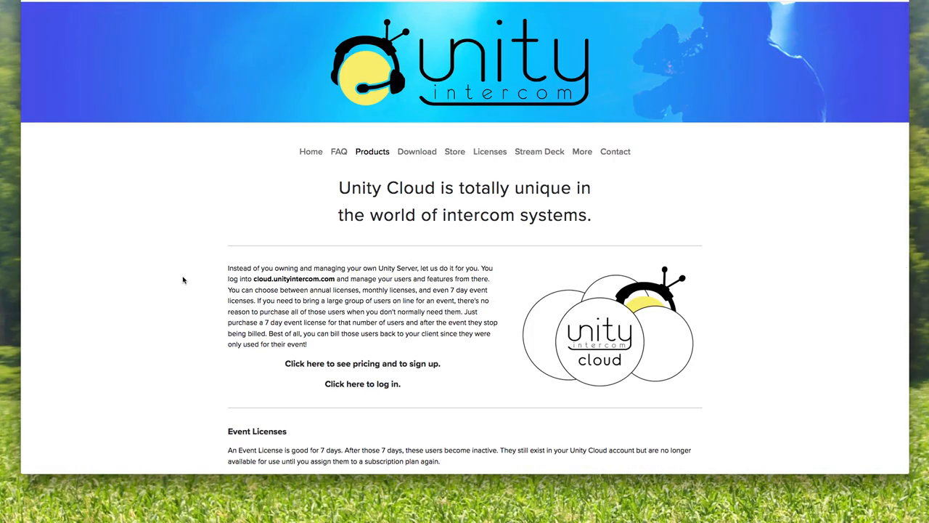
scroll("down", 3)
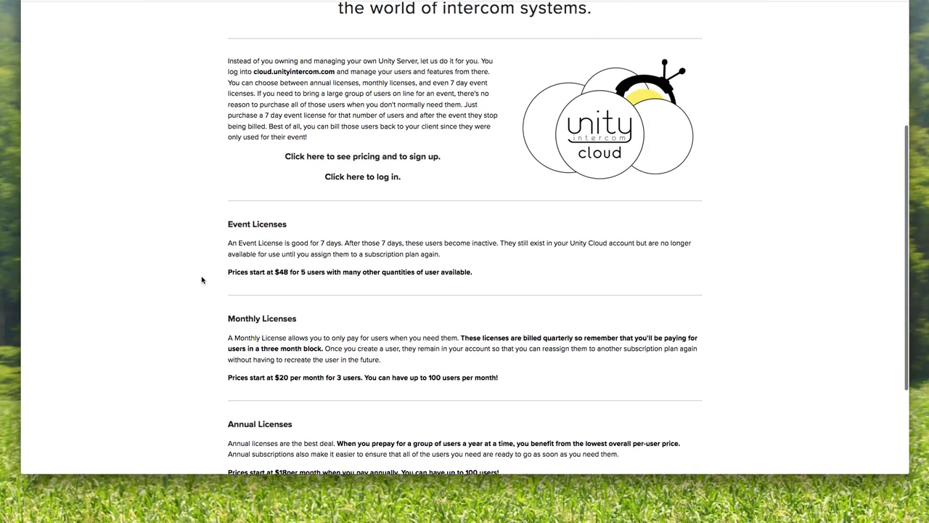
mouse_move(386, 283)
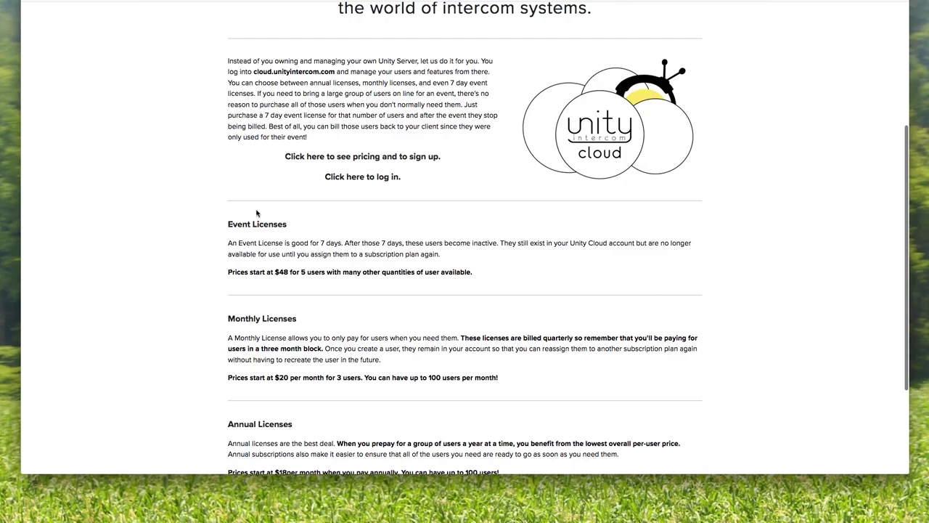
scroll("down", 3)
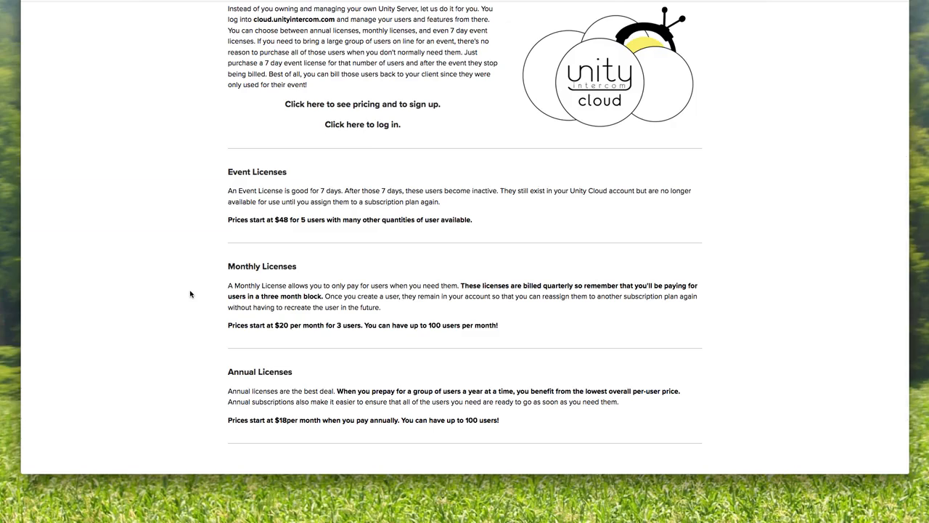
mouse_move(374, 348)
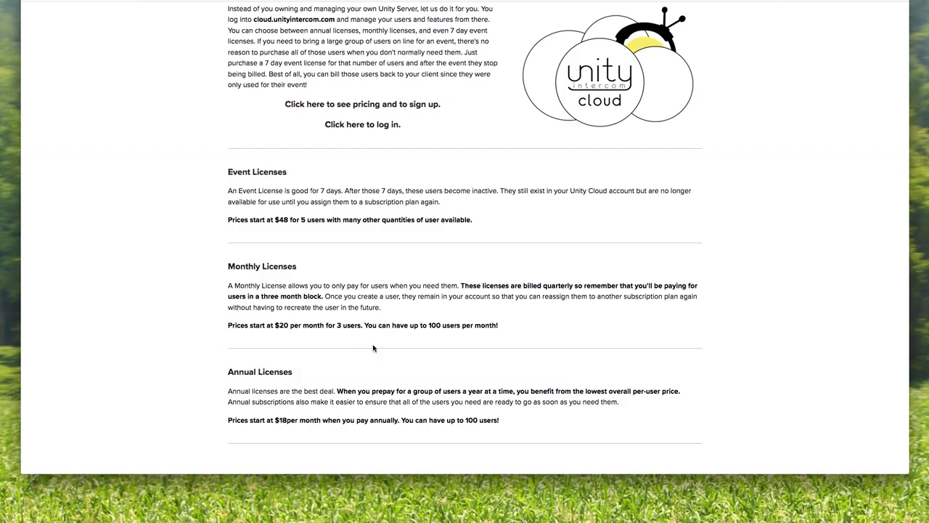
mouse_move(202, 308)
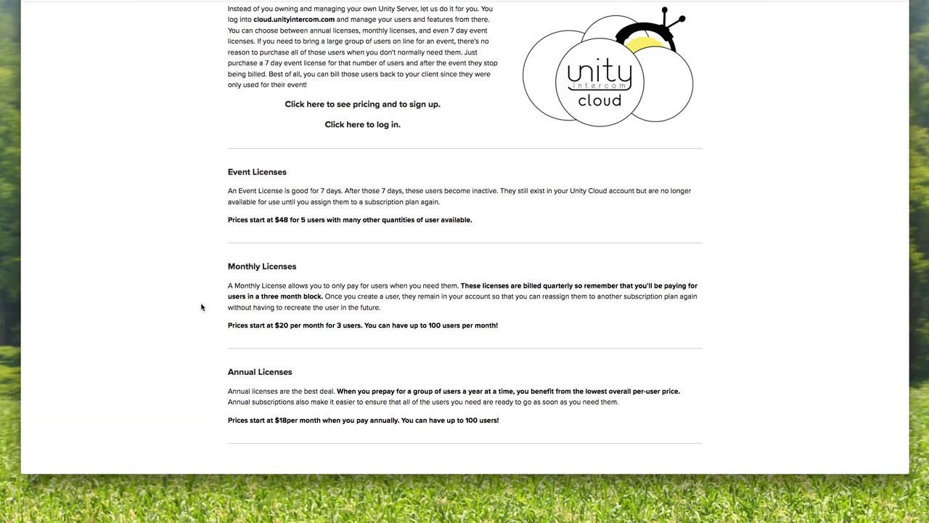
mouse_move(463, 349)
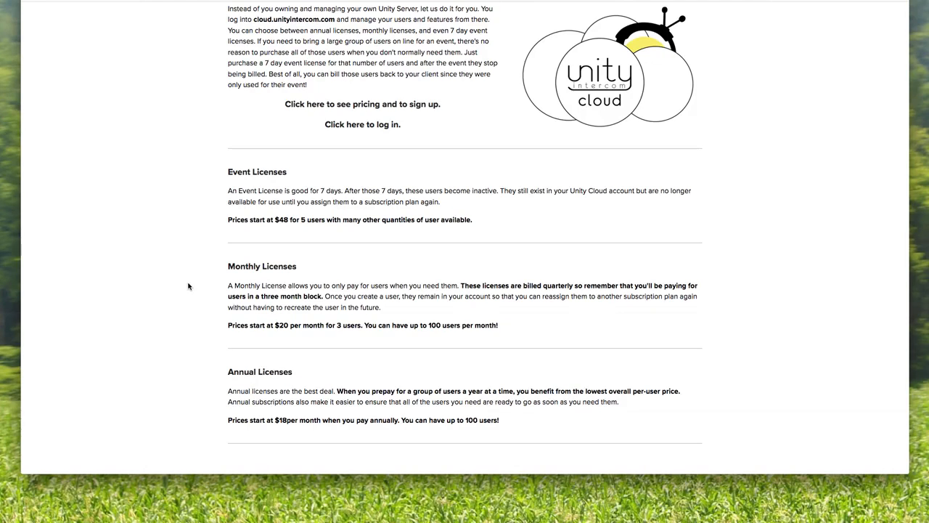
scroll("down", 3)
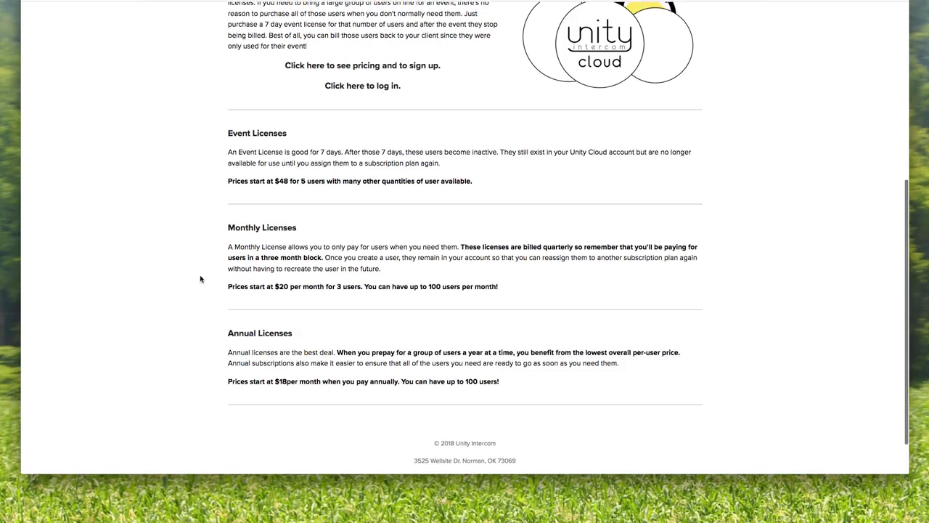
scroll("down", 3)
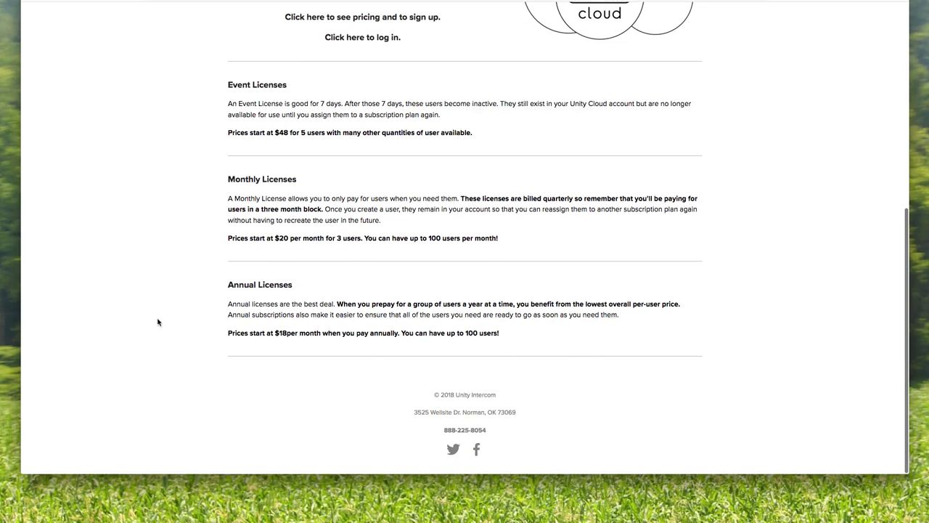
mouse_move(192, 316)
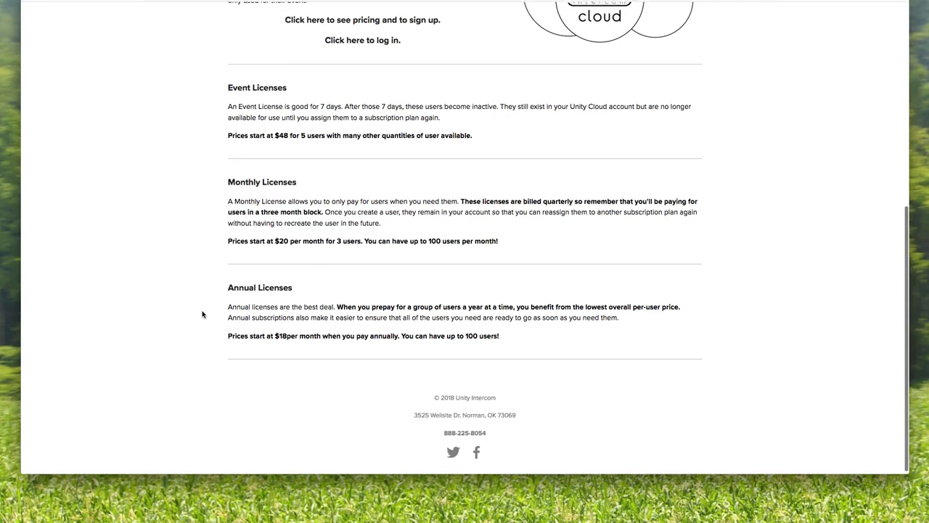
scroll("up", 3)
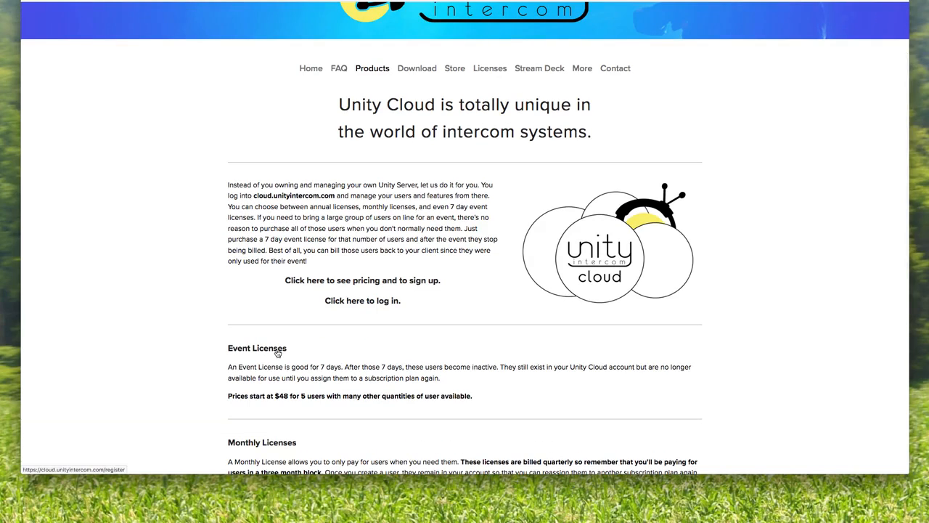
left_click(363, 281)
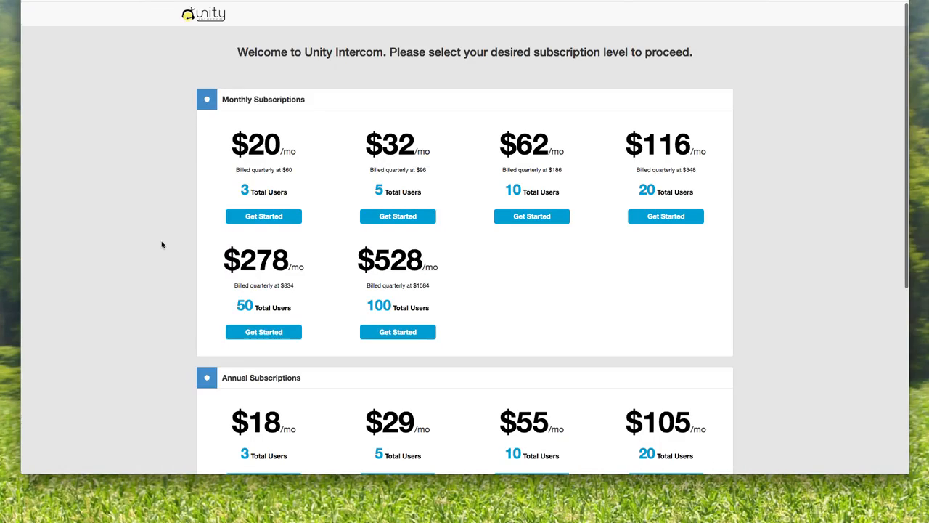
scroll("down", 3)
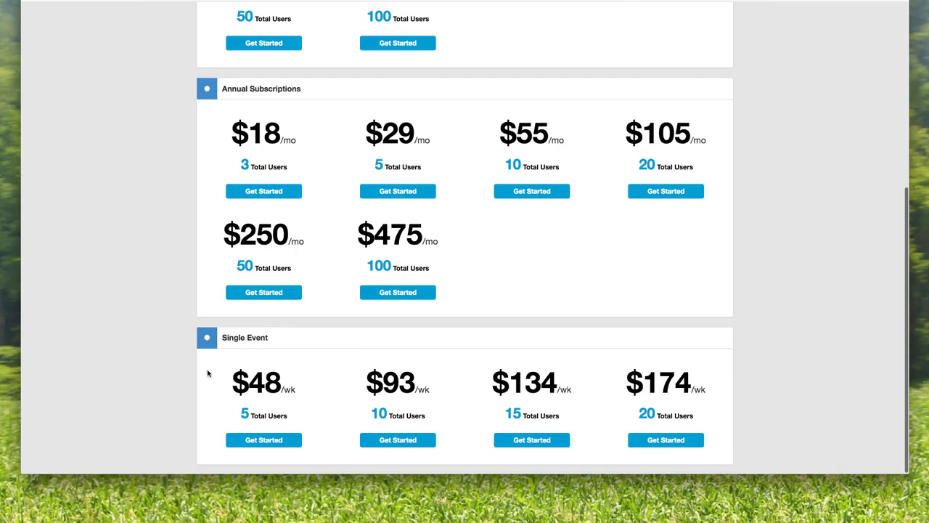
mouse_move(178, 369)
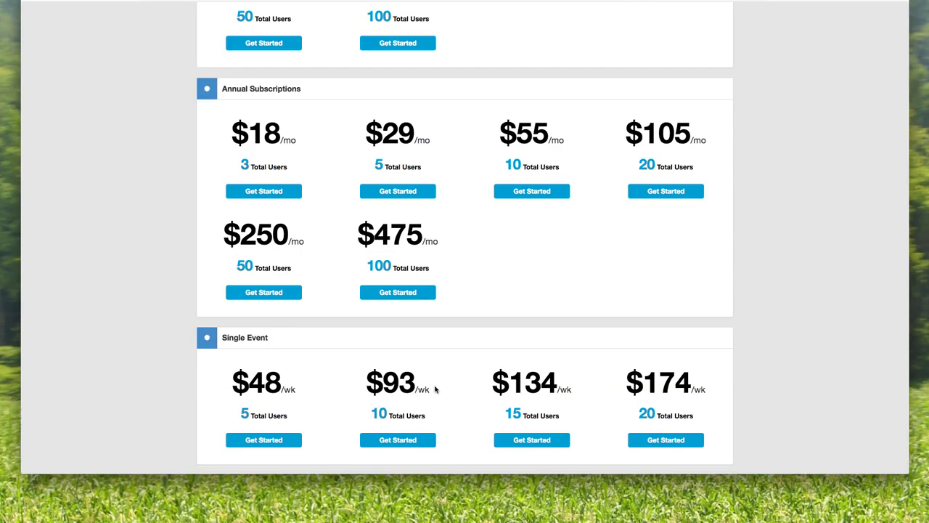
mouse_move(445, 424)
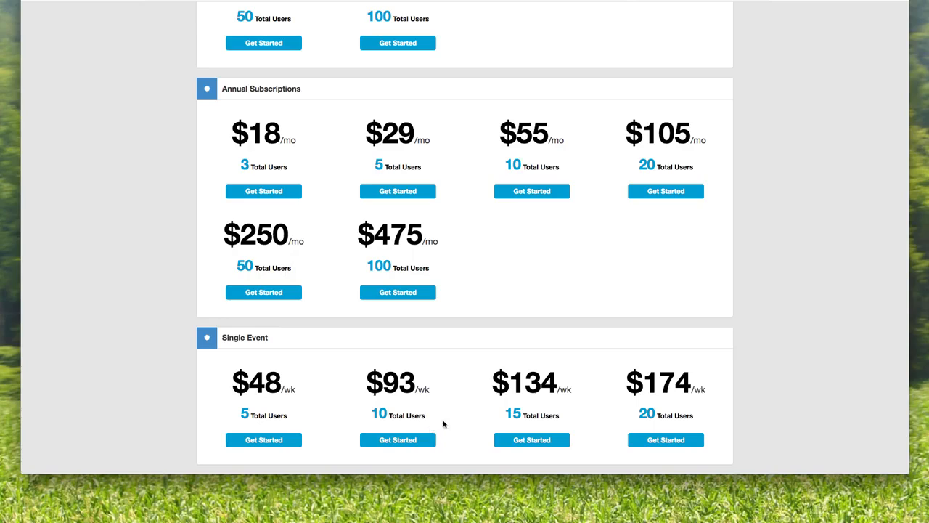
mouse_move(348, 386)
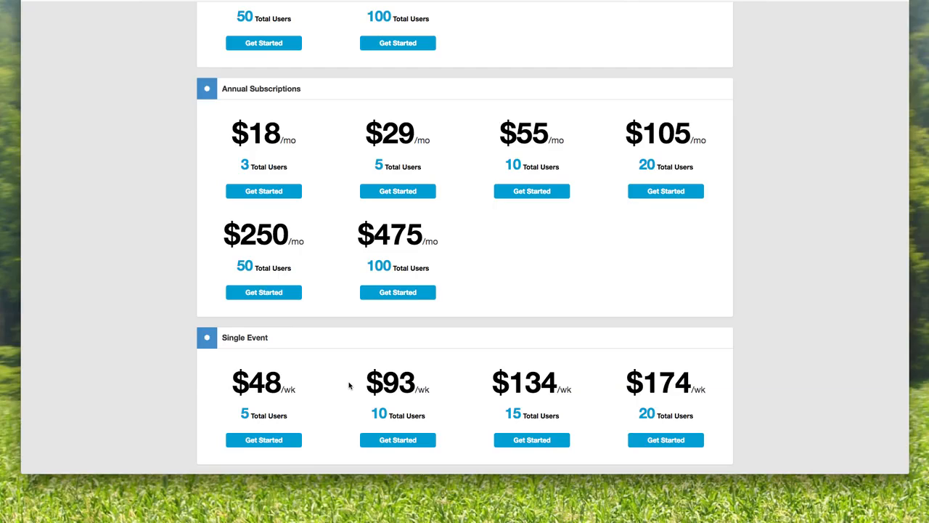
mouse_move(386, 366)
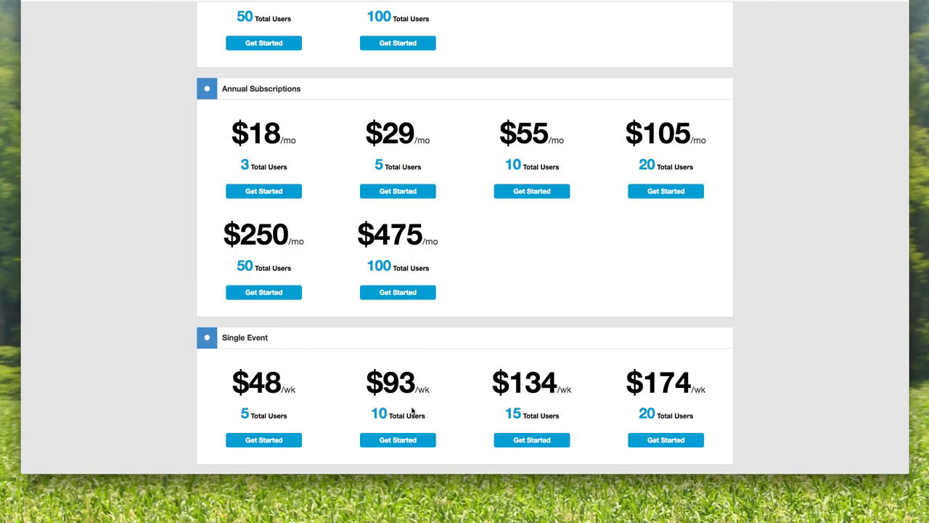
mouse_move(334, 398)
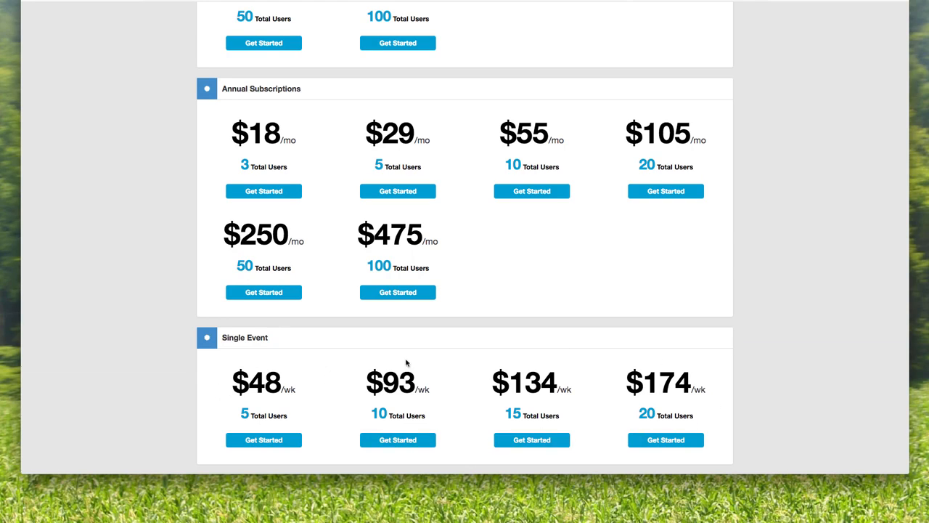
mouse_move(337, 391)
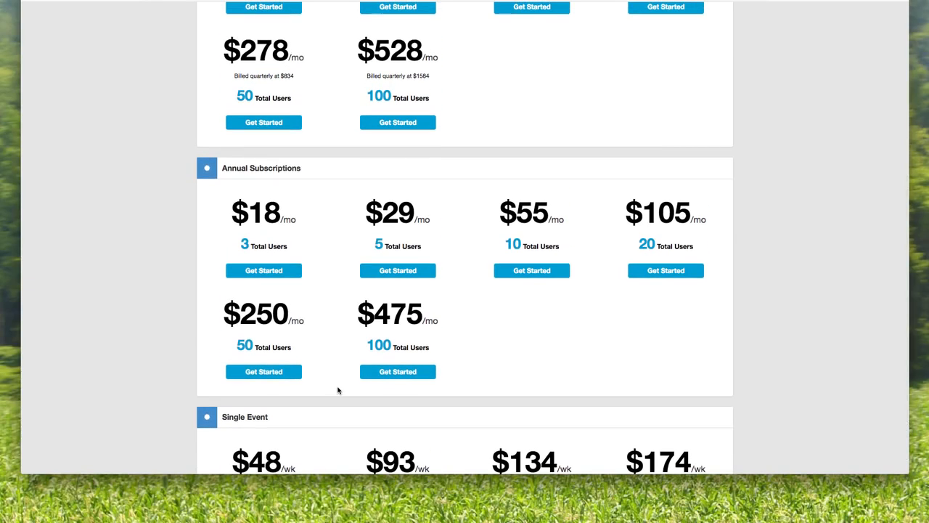
scroll("up", 3)
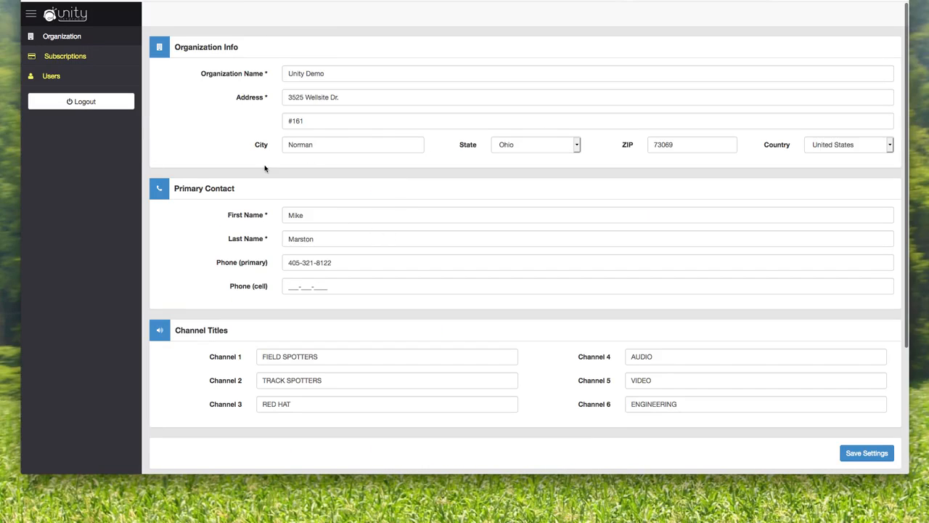
mouse_move(273, 177)
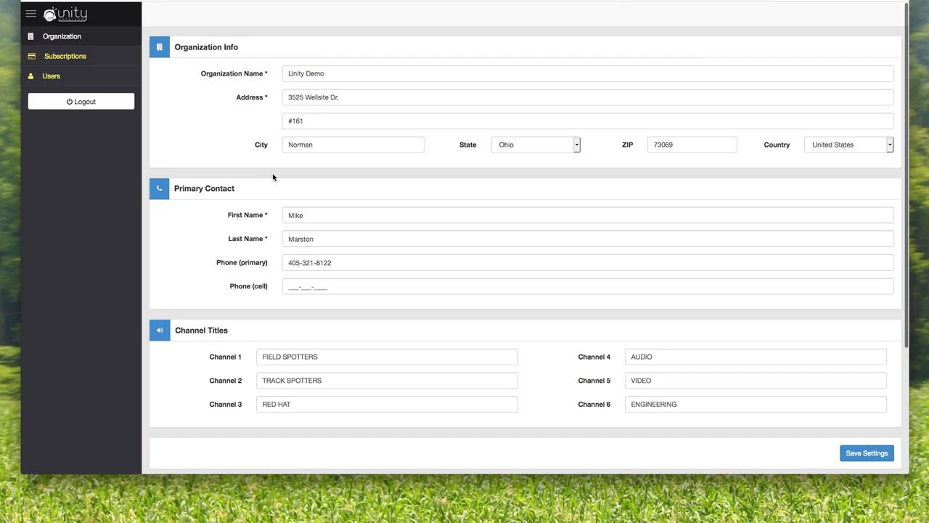
mouse_move(203, 152)
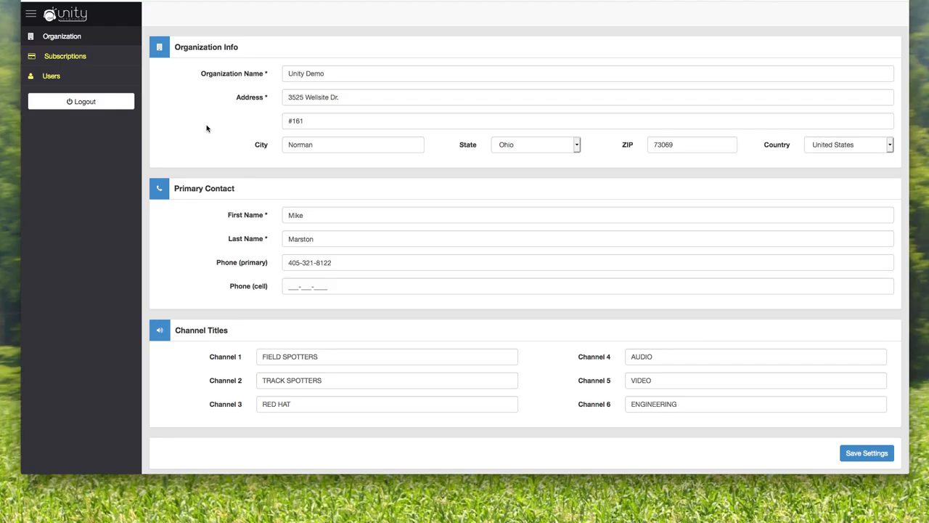
mouse_move(210, 129)
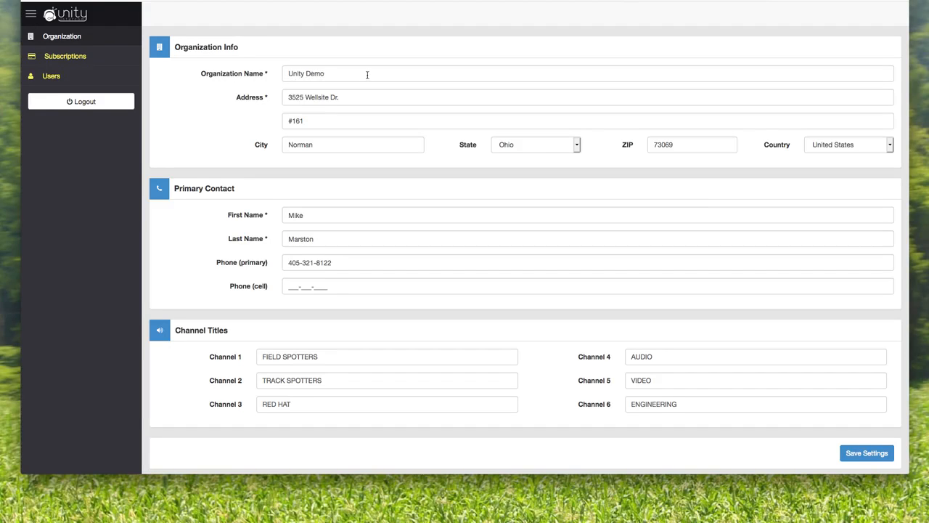
mouse_move(407, 78)
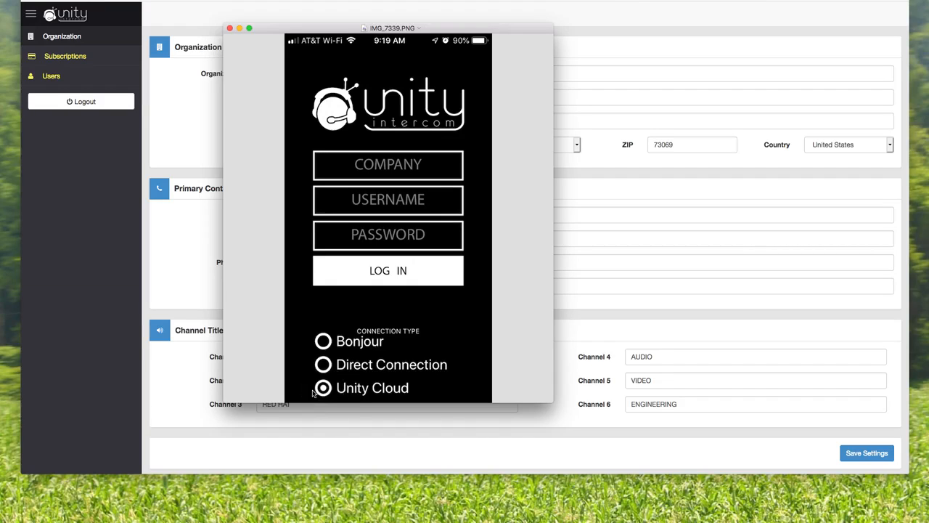
Show the app login screenshot with Unity Cloud connection in Preview, move it aside, then close it.
left_click(322, 386)
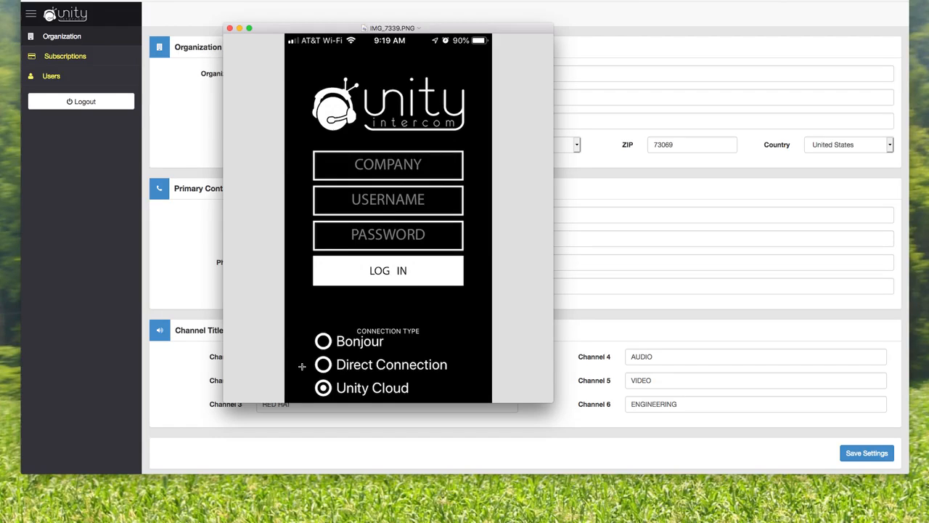
left_click(323, 386)
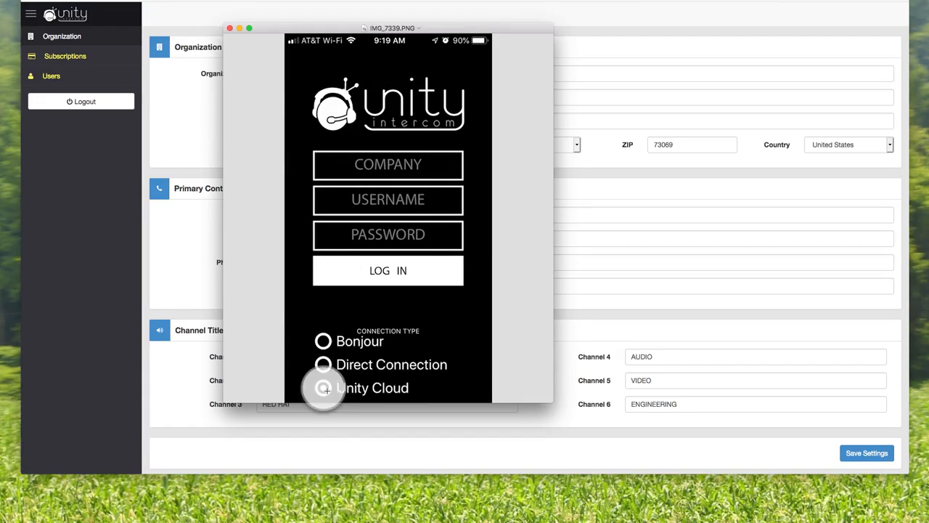
left_click(322, 386)
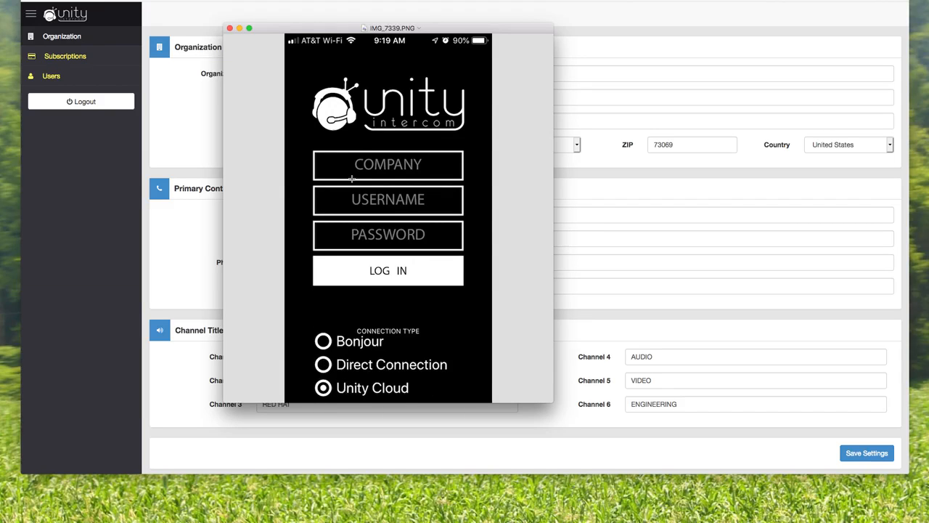
left_click_drag(392, 29, 530, 64)
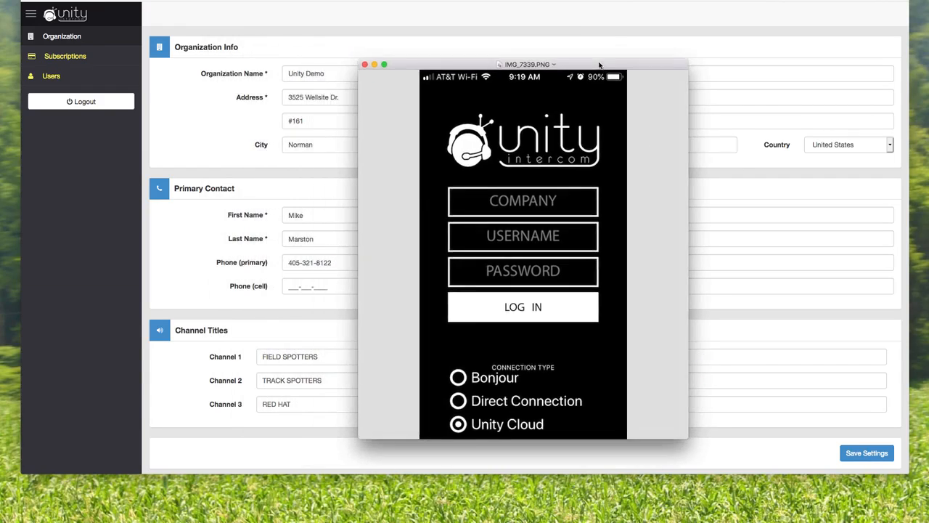
left_click_drag(530, 64, 603, 60)
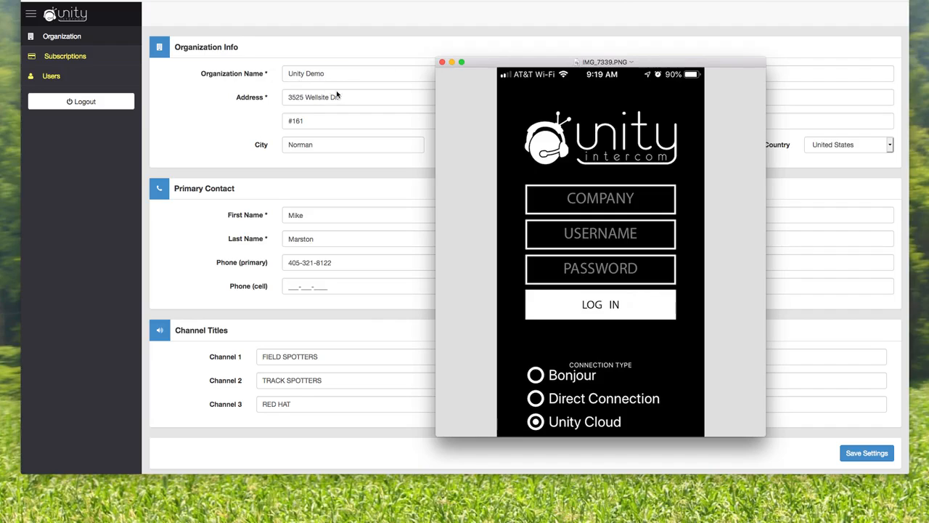
mouse_move(663, 65)
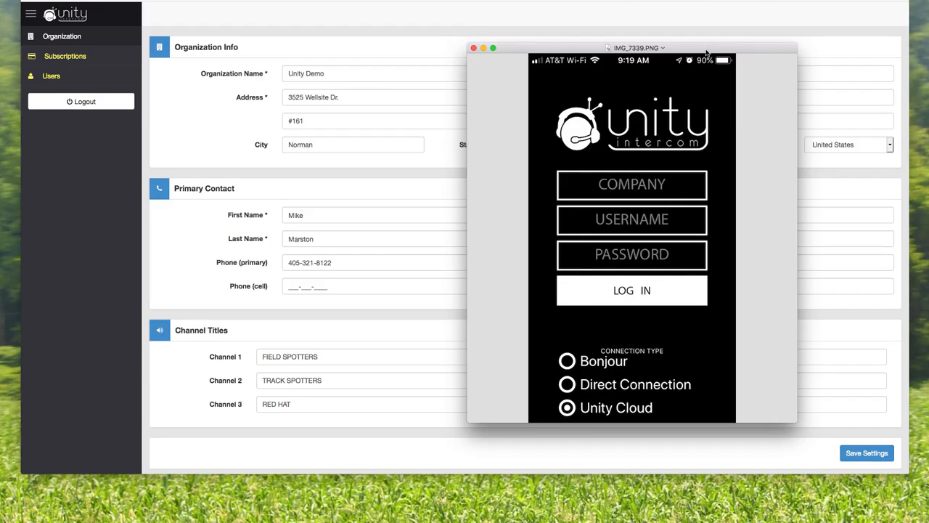
left_click(474, 48)
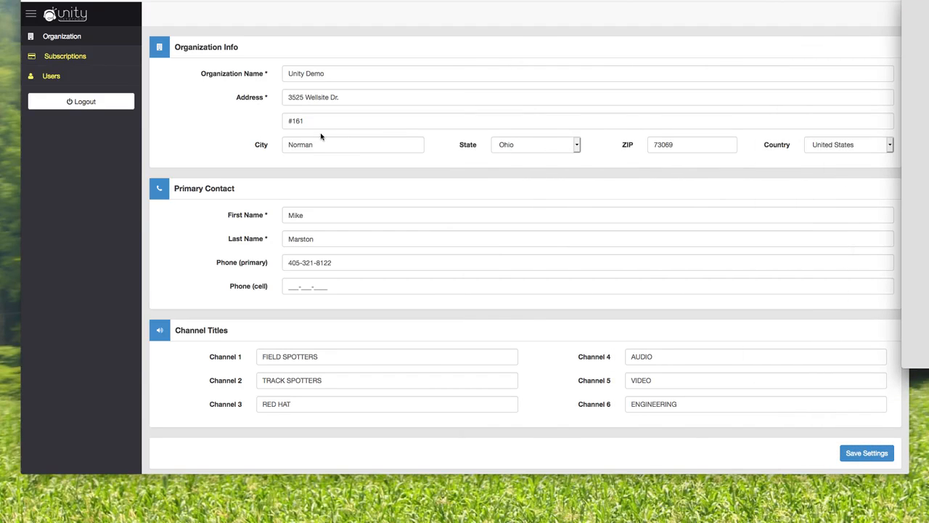
mouse_move(262, 157)
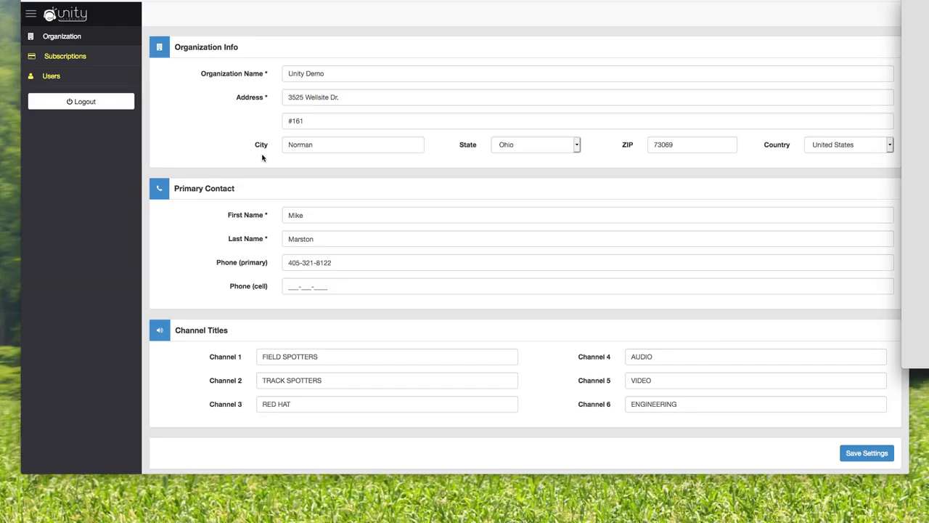
mouse_move(396, 107)
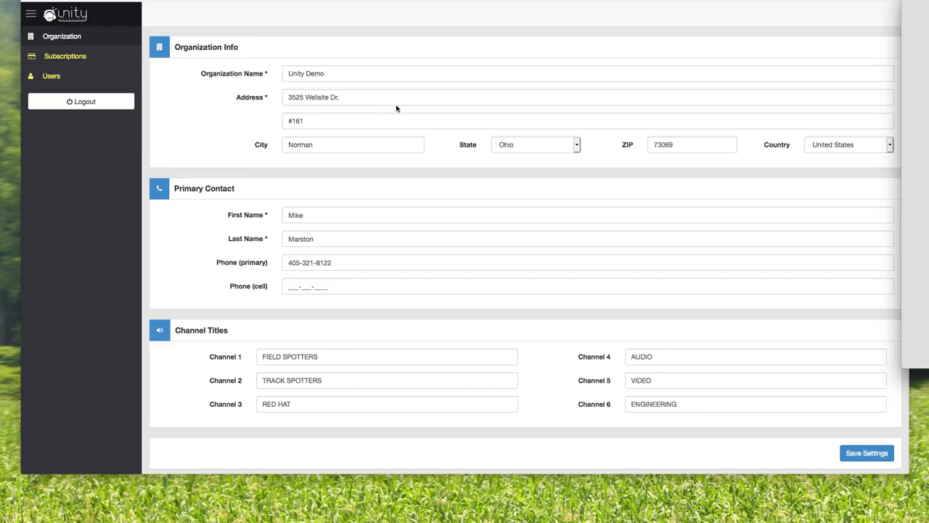
mouse_move(842, 166)
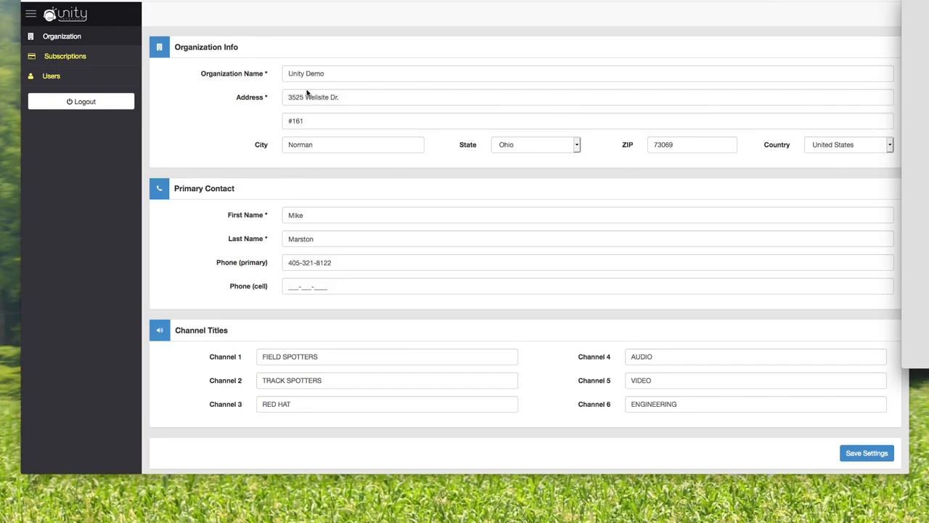
mouse_move(337, 75)
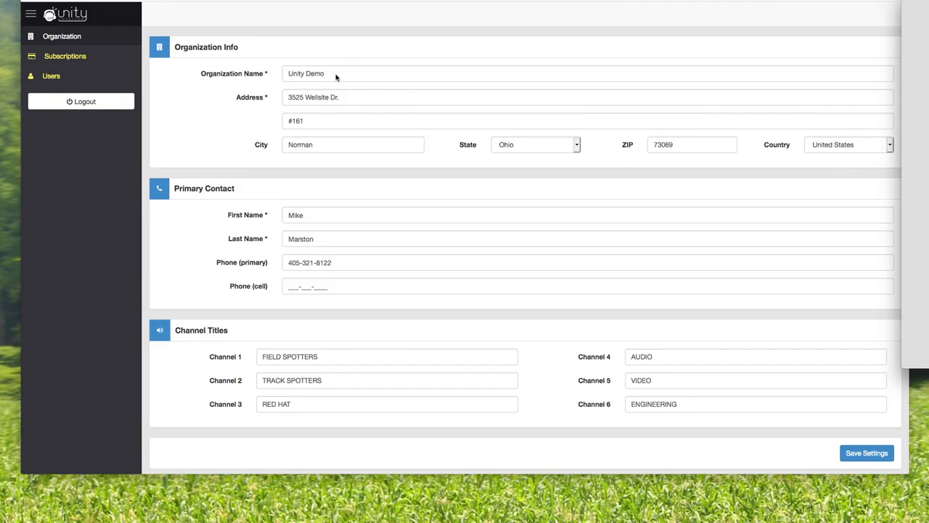
mouse_move(396, 227)
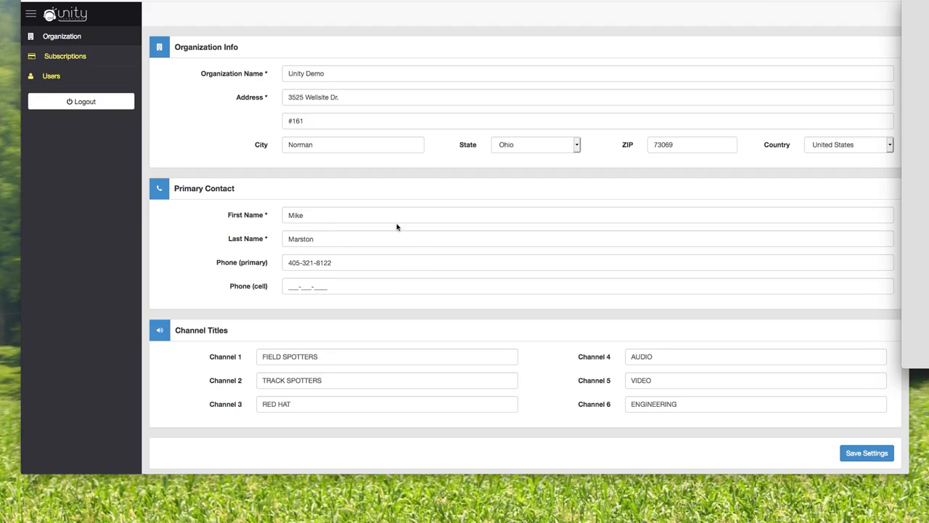
Scroll the Unity Demo organization page past organization info, primary contact and six channel titles.
scroll("down", 3)
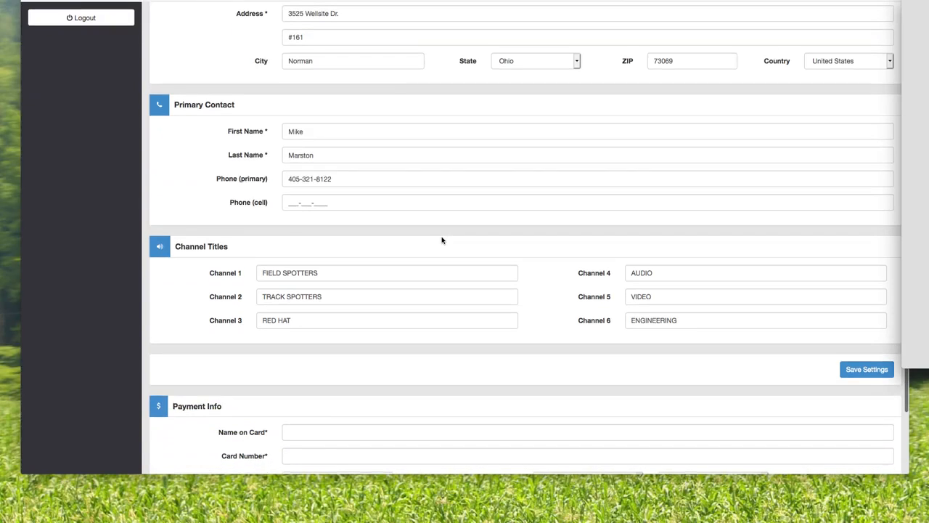
scroll("down", 3)
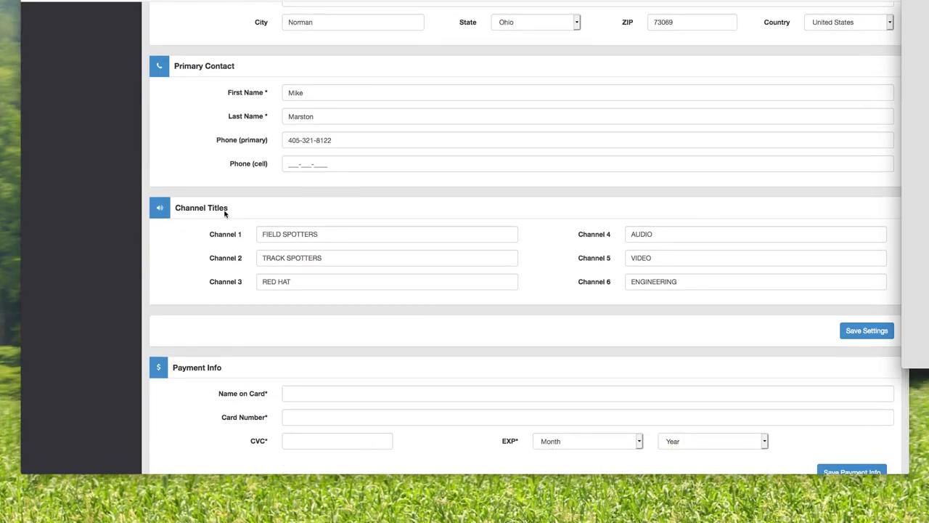
mouse_move(550, 284)
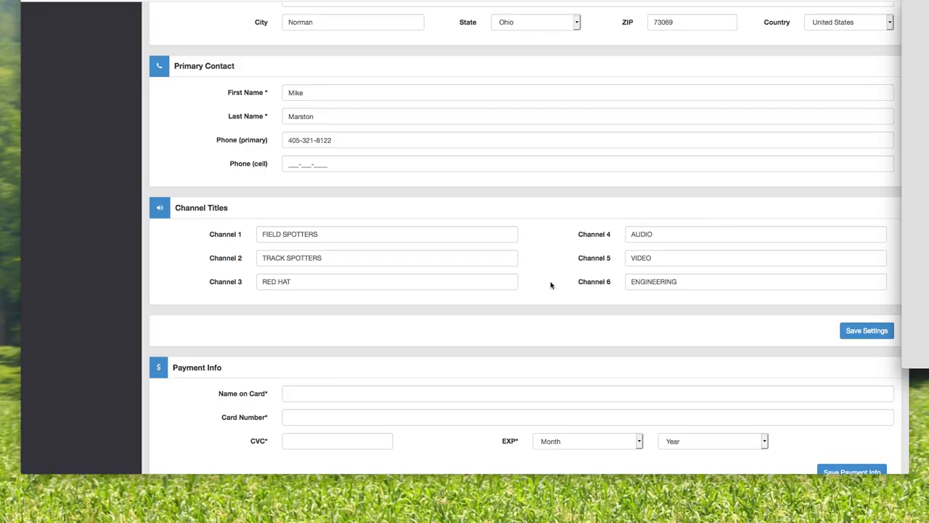
mouse_move(293, 265)
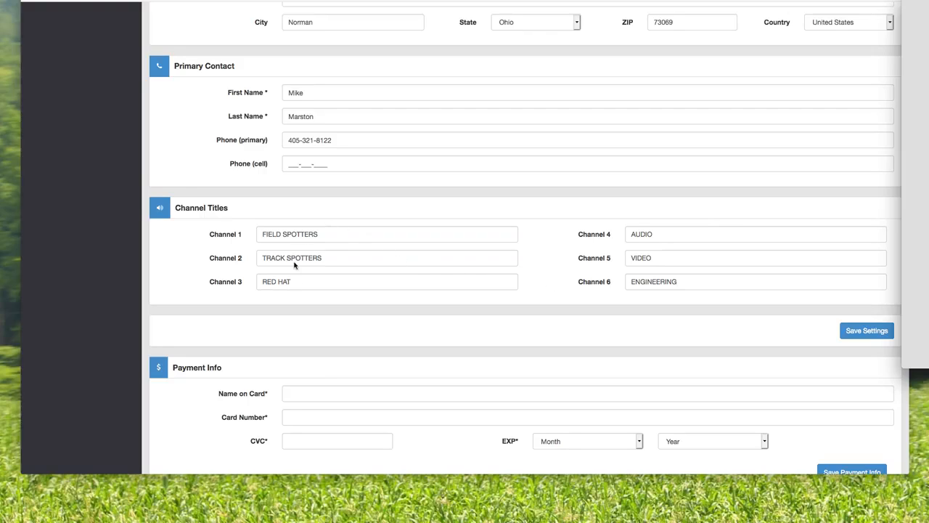
mouse_move(666, 221)
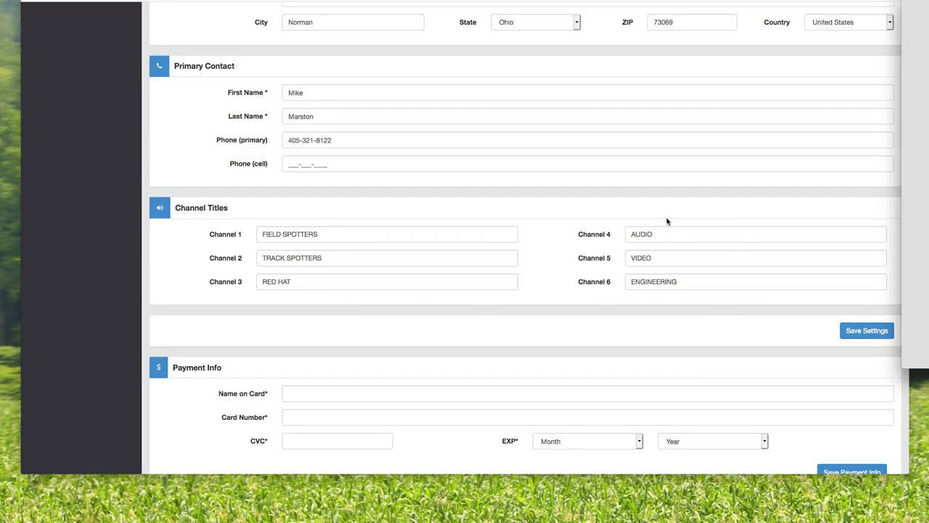
mouse_move(532, 264)
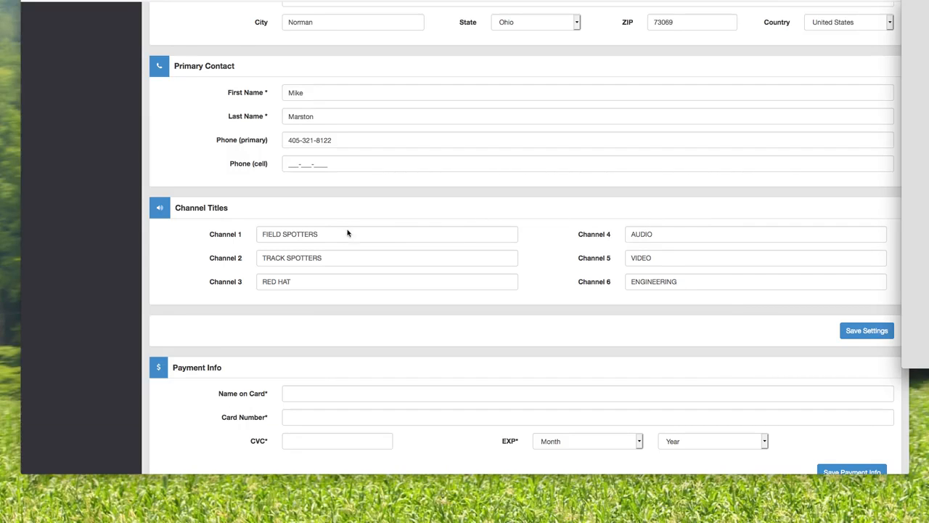
mouse_move(517, 258)
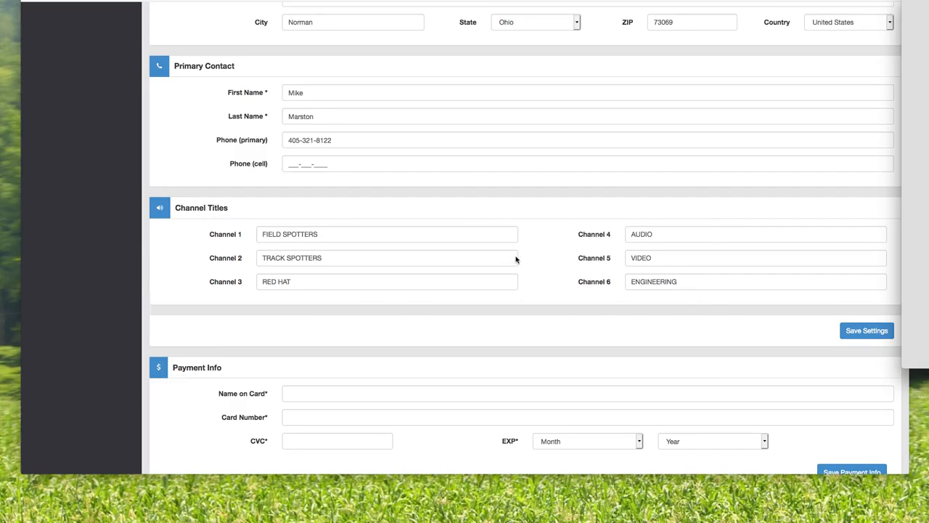
scroll("down", 3)
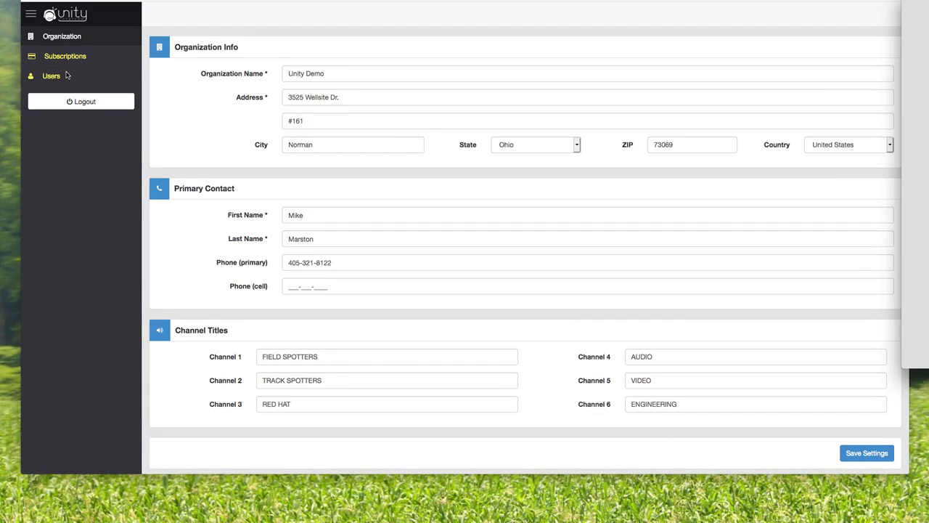
left_click(51, 75)
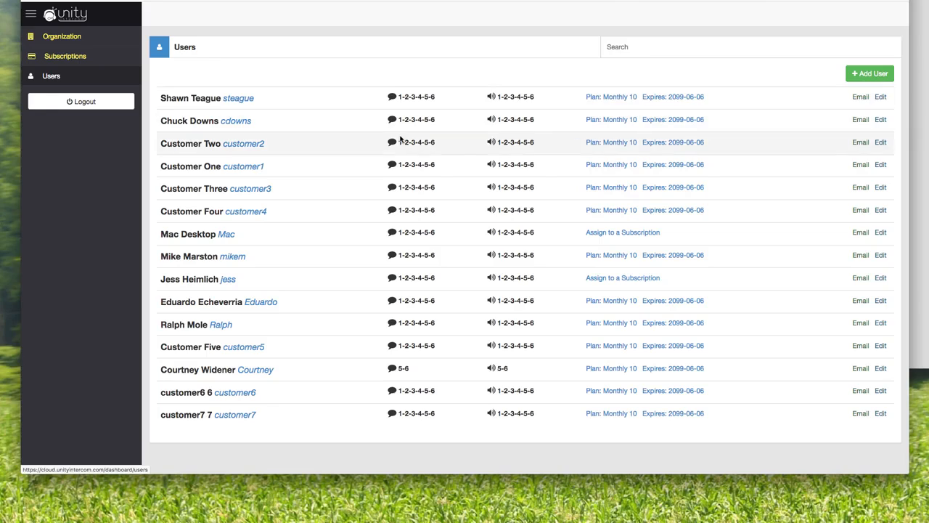
mouse_move(424, 64)
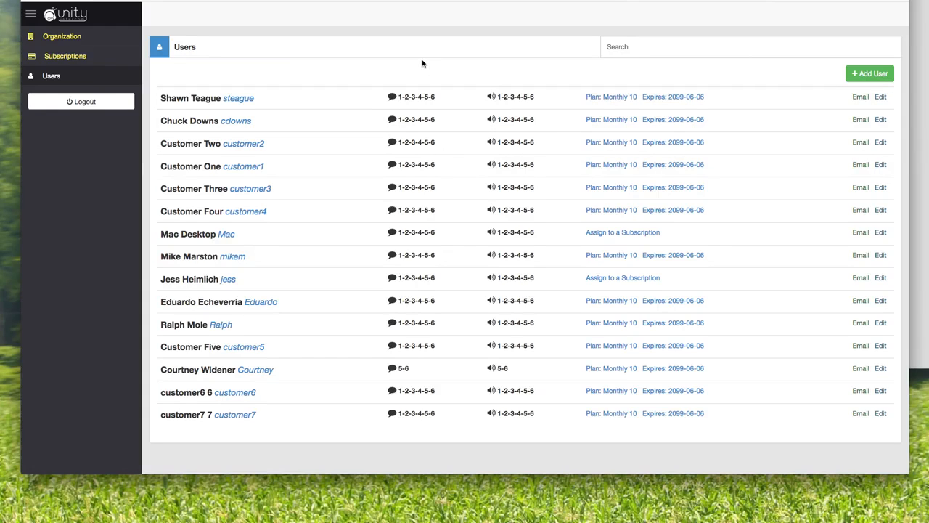
mouse_move(224, 260)
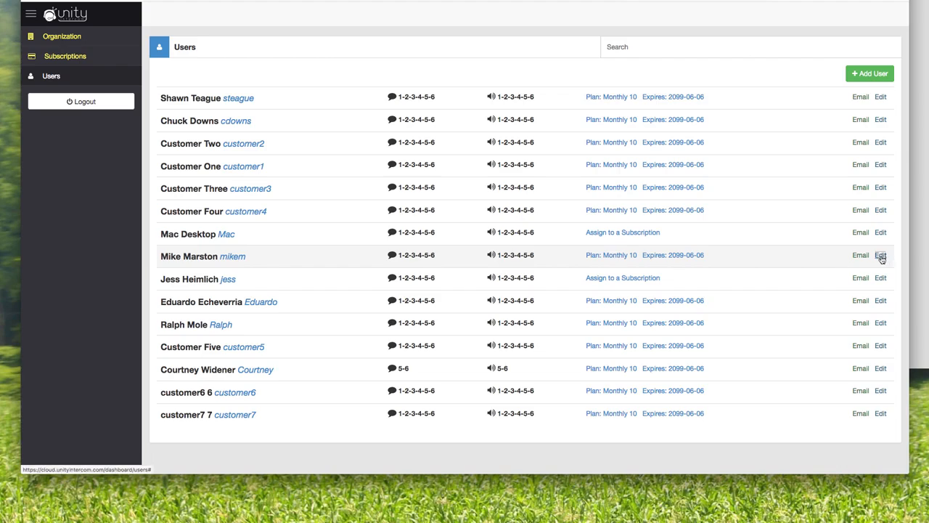
left_click(880, 256)
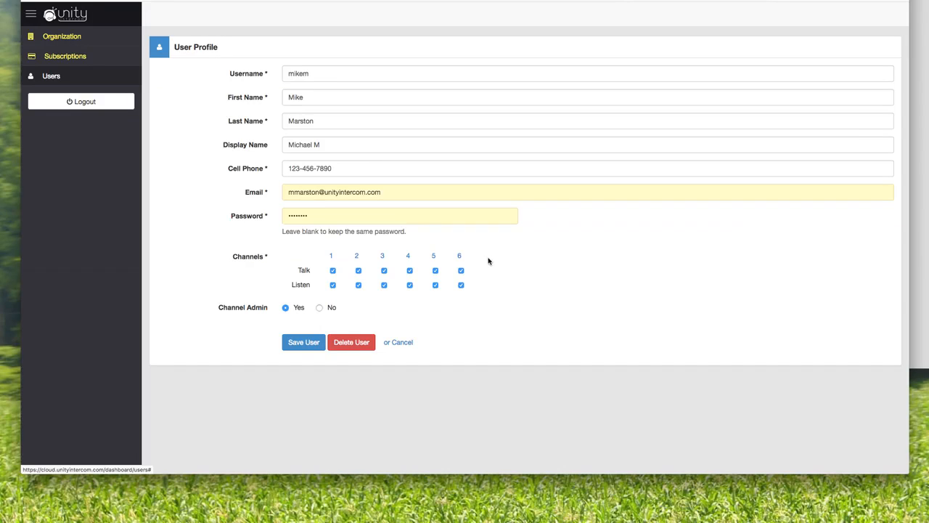
mouse_move(488, 296)
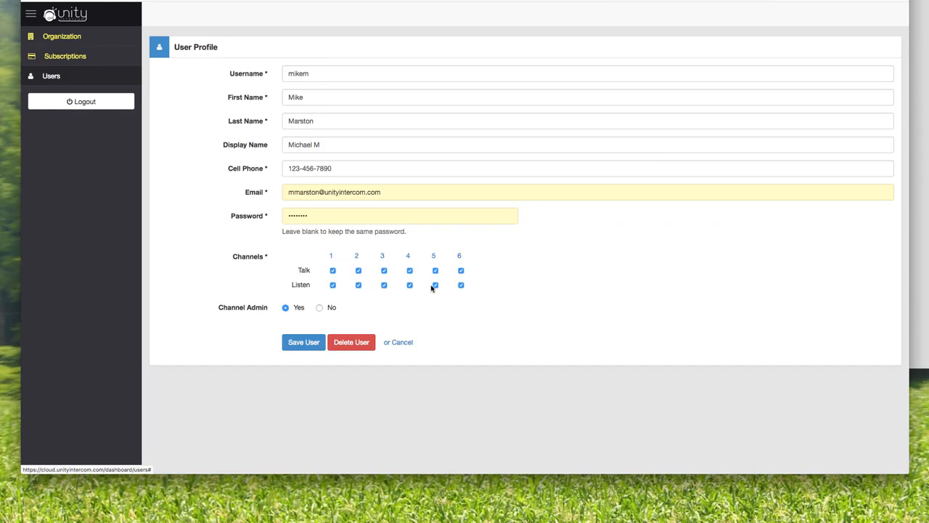
mouse_move(517, 284)
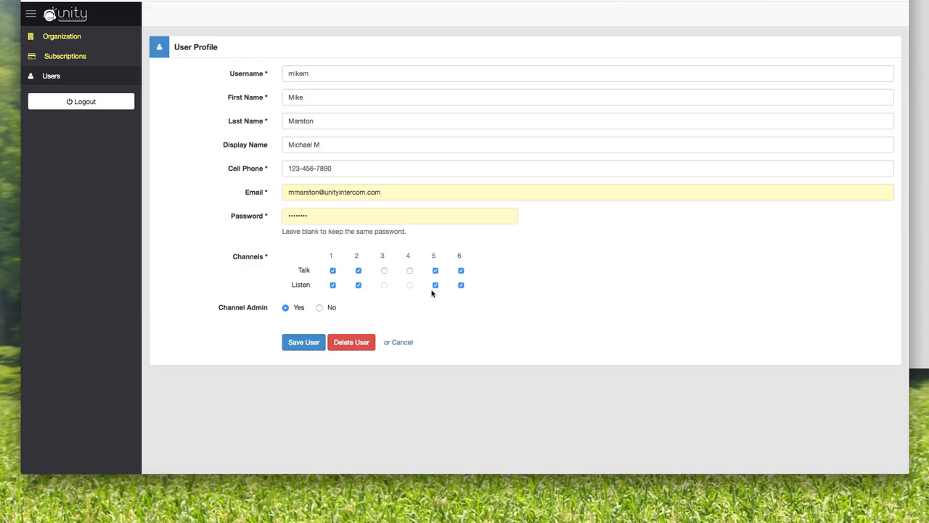
left_click(436, 285)
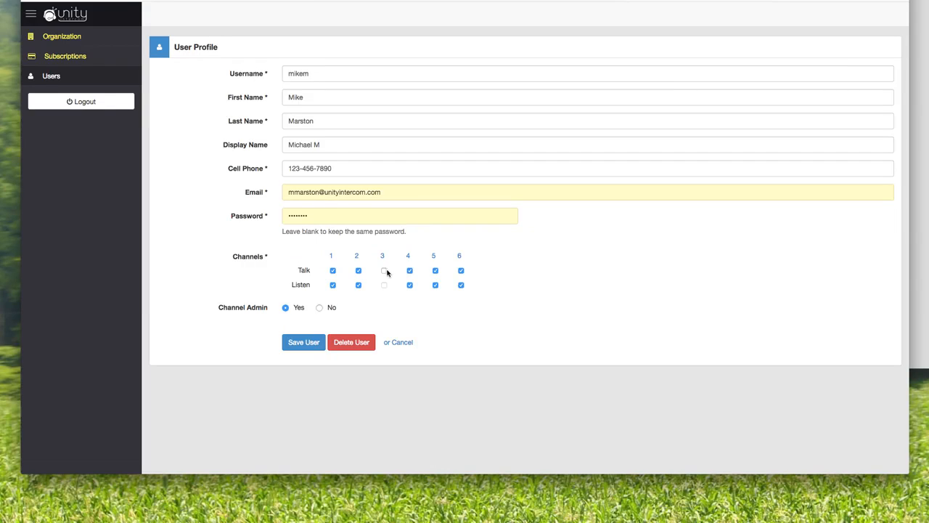
left_click(383, 270)
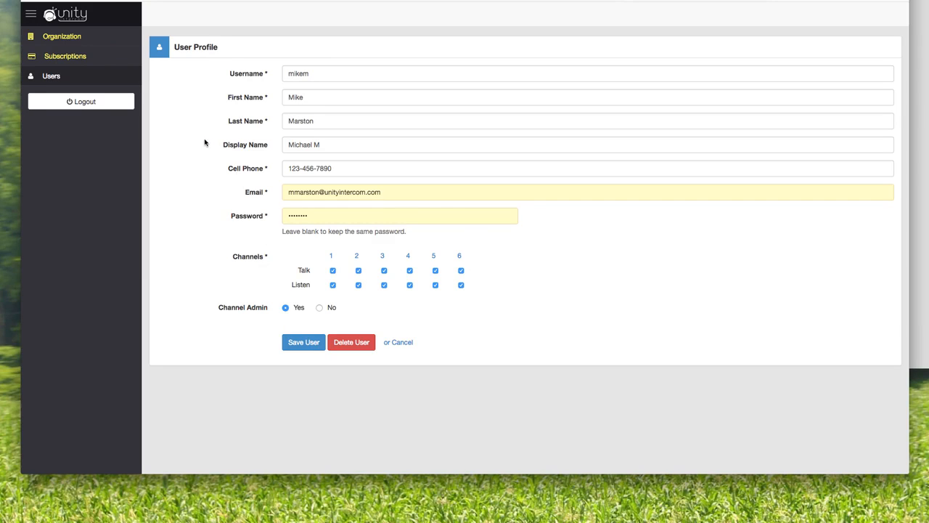
mouse_move(65, 55)
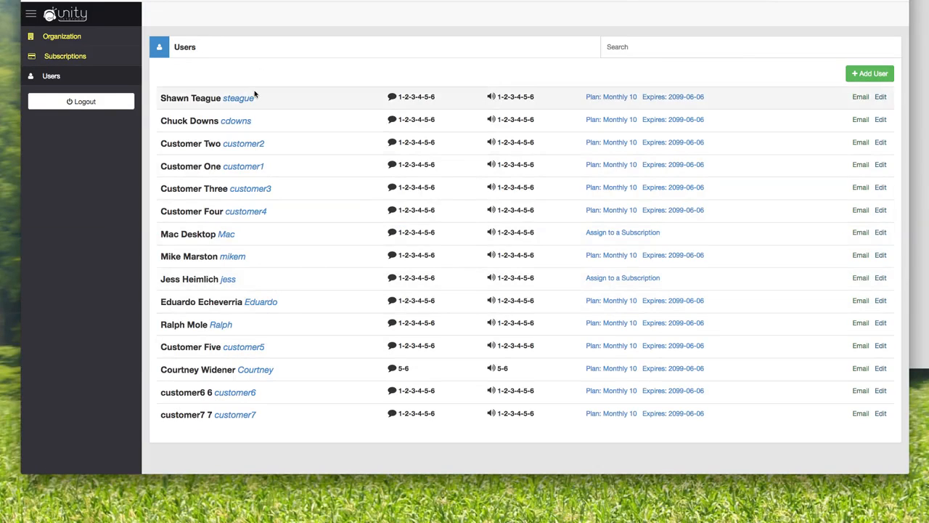
mouse_move(250, 209)
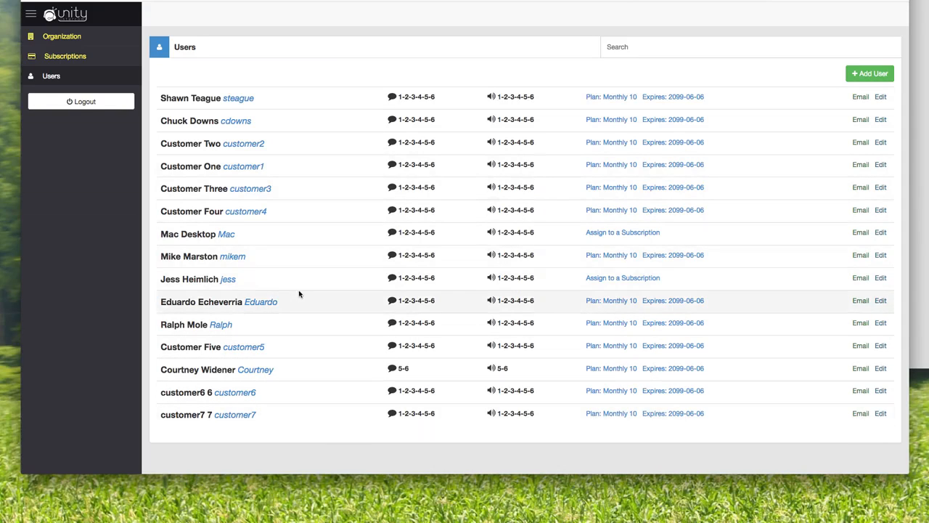
mouse_move(316, 283)
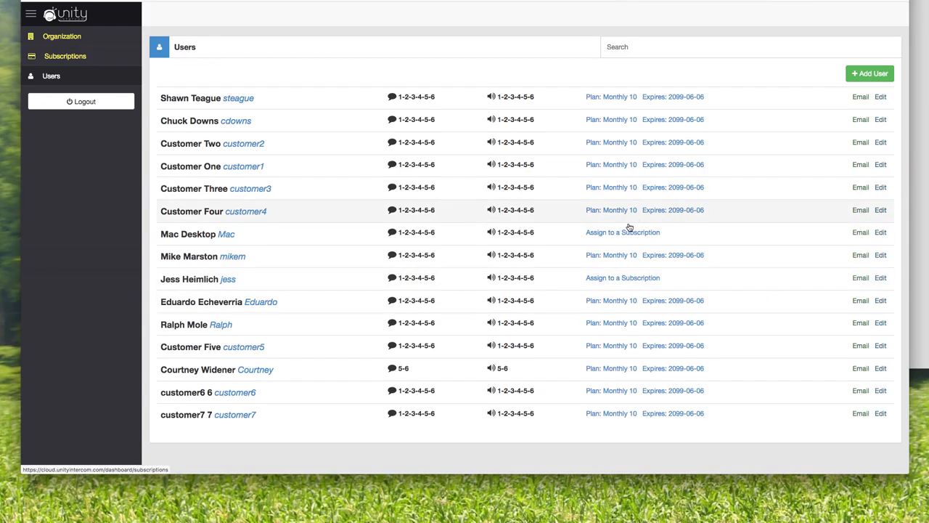
mouse_move(349, 241)
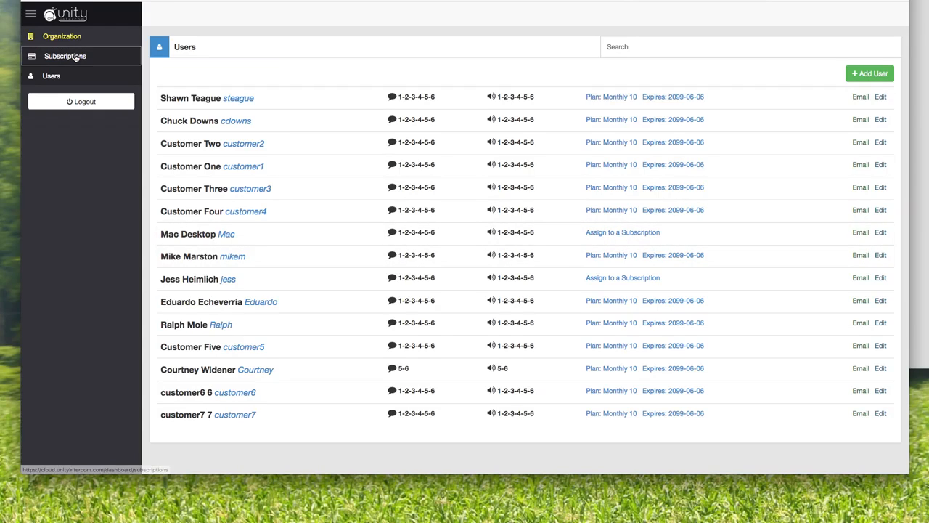
Show the Subscriptions page listing the Monthly 10 plan and its user count.
left_click(65, 55)
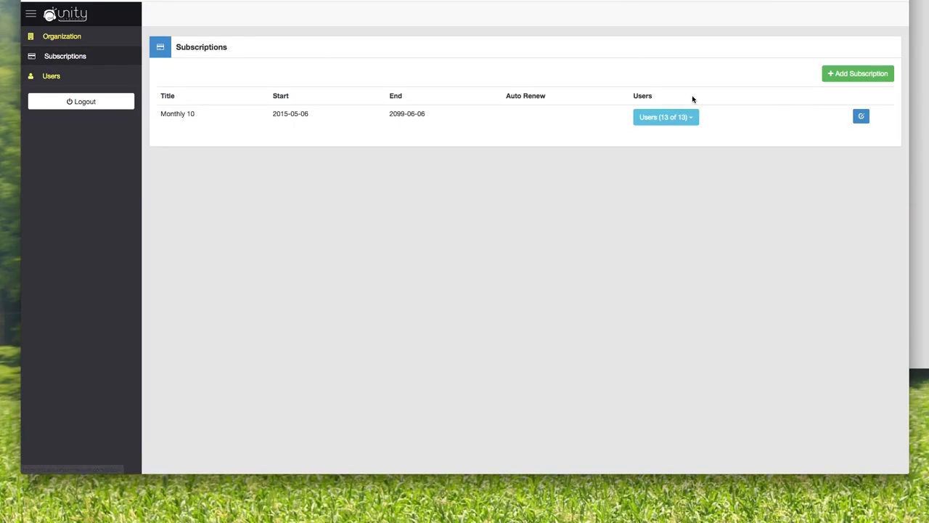
left_click(665, 116)
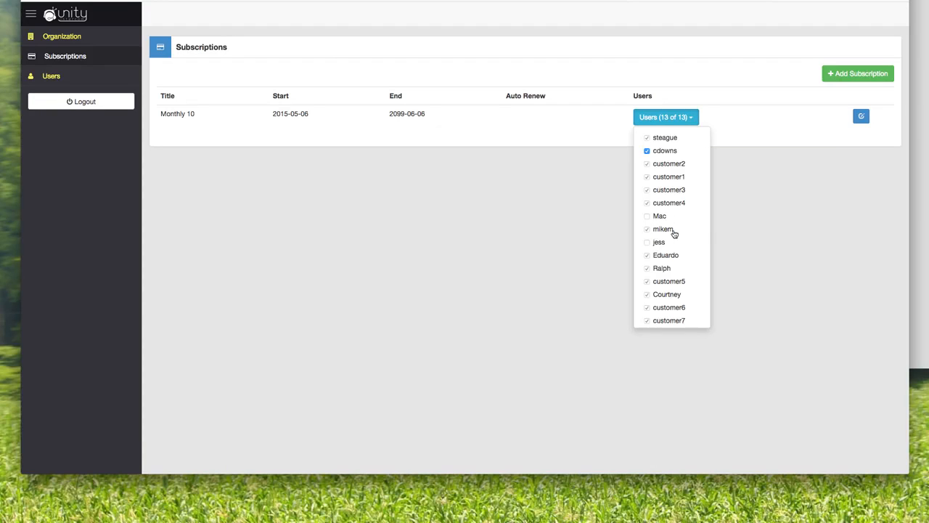
mouse_move(691, 163)
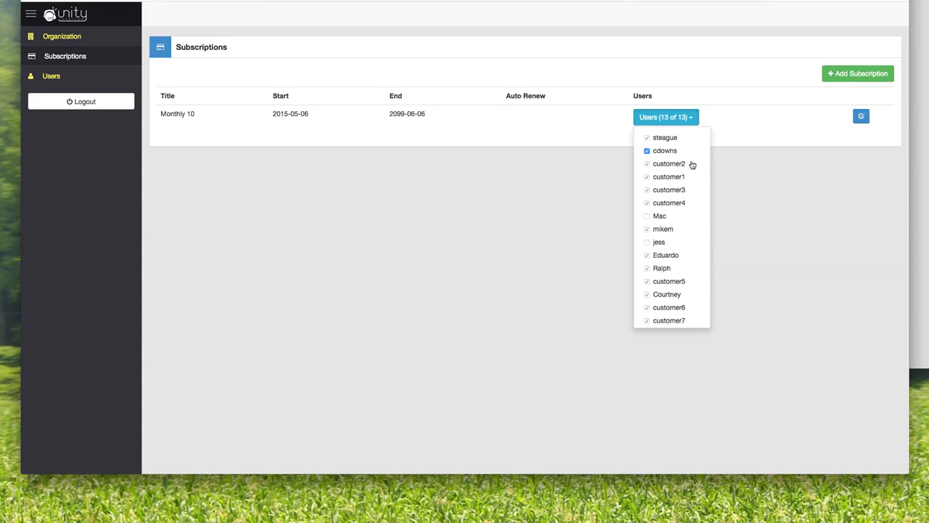
mouse_move(686, 140)
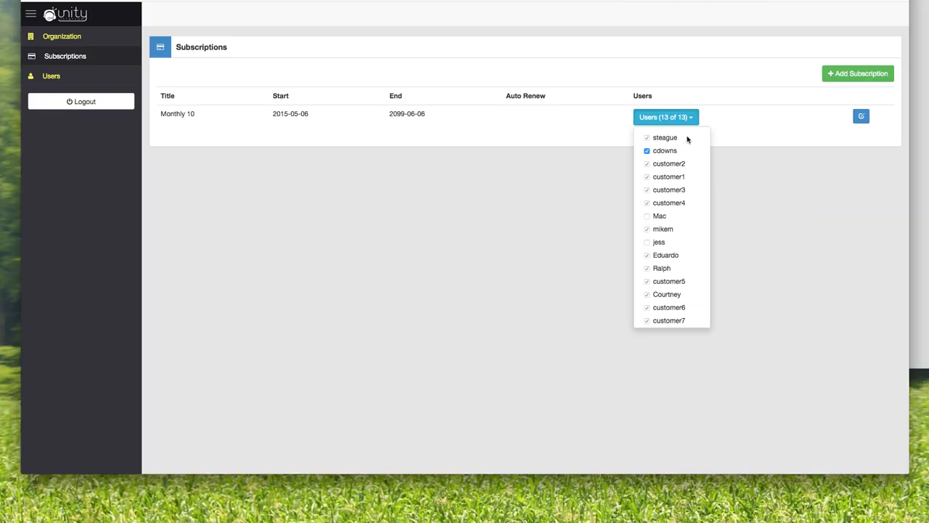
mouse_move(578, 135)
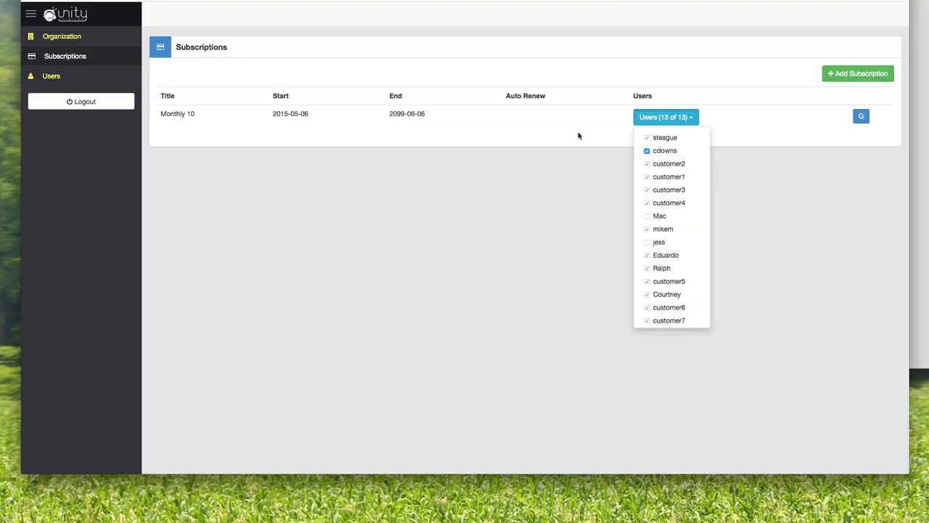
left_click(665, 116)
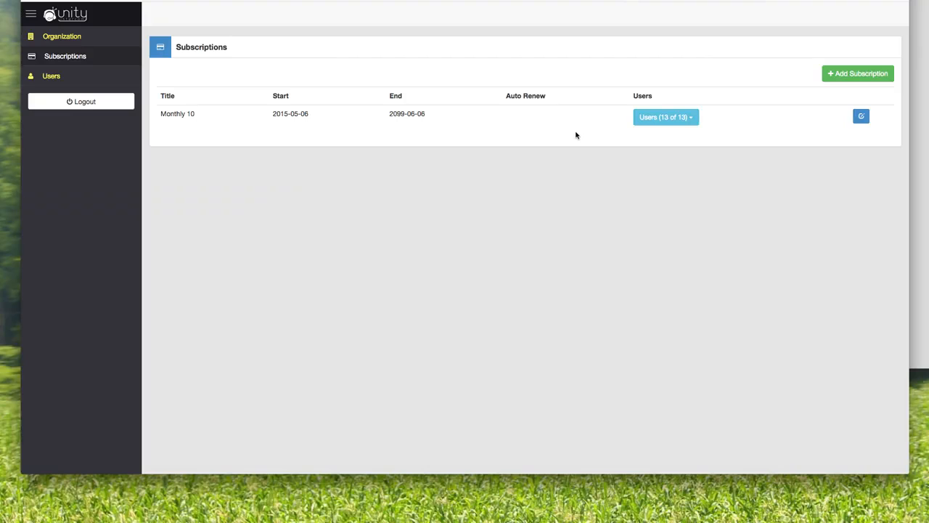
left_click(51, 76)
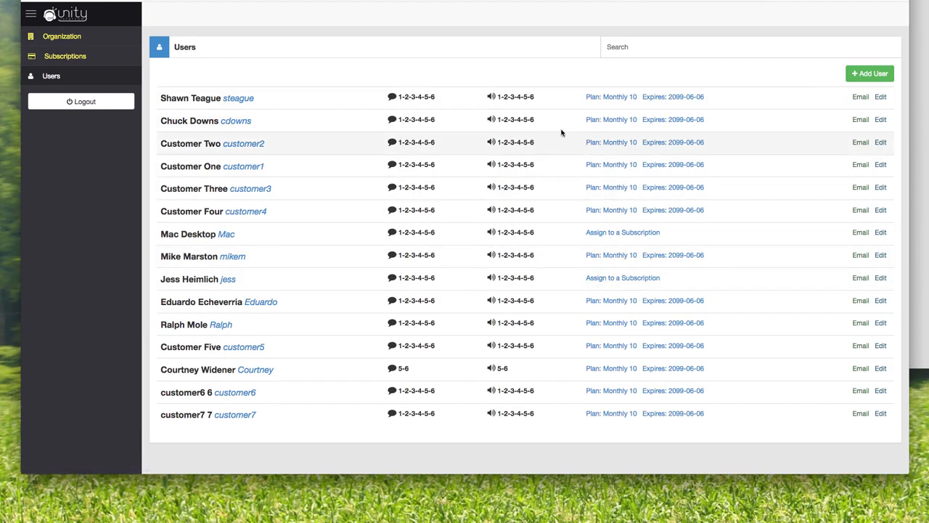
mouse_move(415, 115)
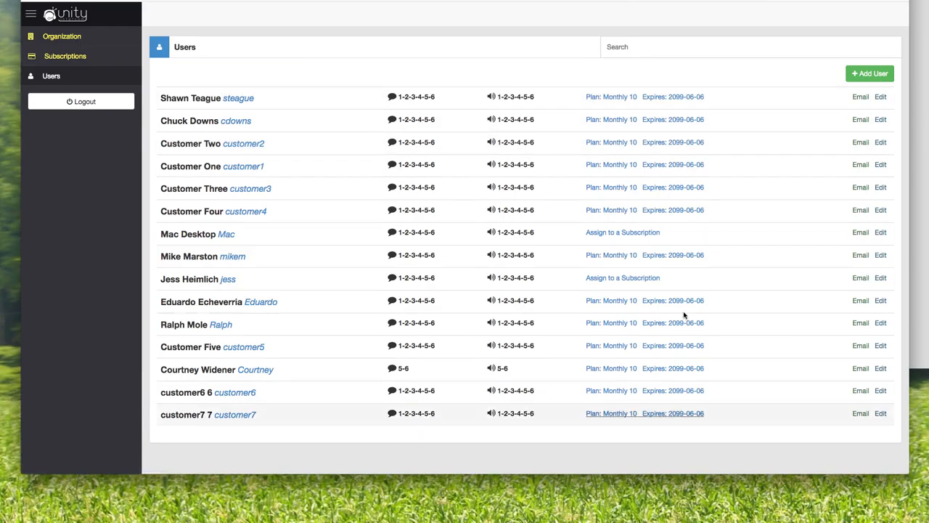
mouse_move(351, 74)
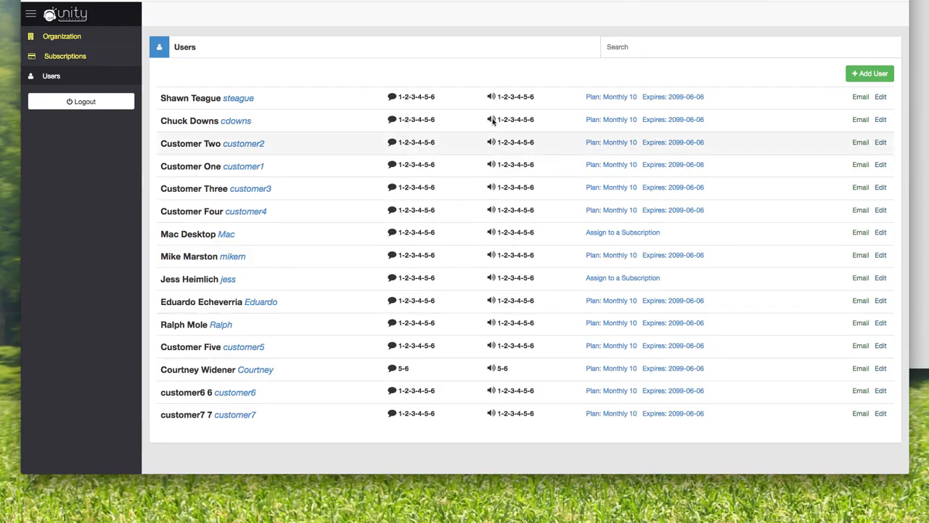
mouse_move(346, 75)
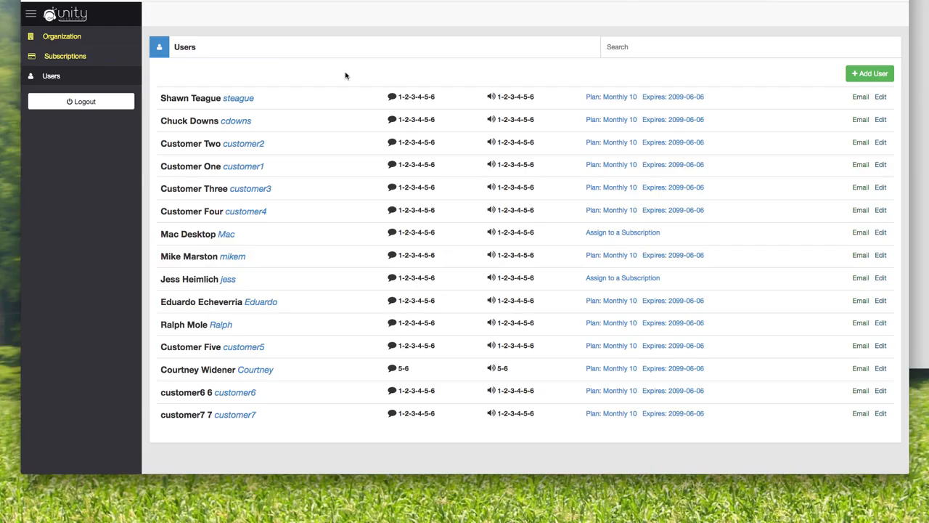
mouse_move(343, 217)
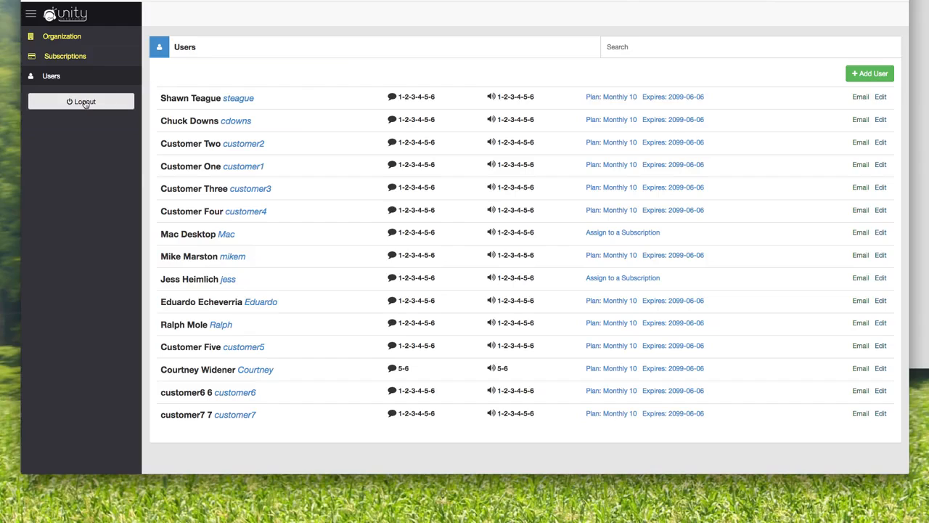
mouse_move(339, 70)
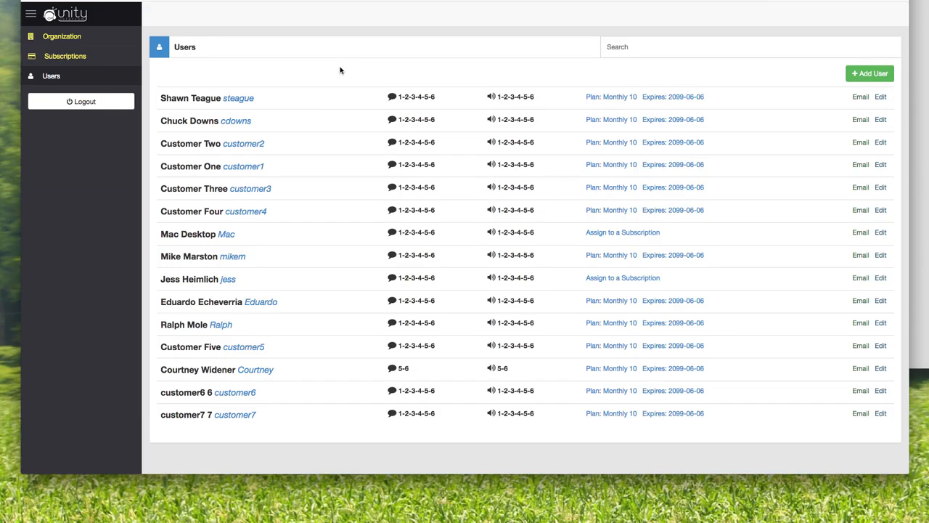
mouse_move(252, 142)
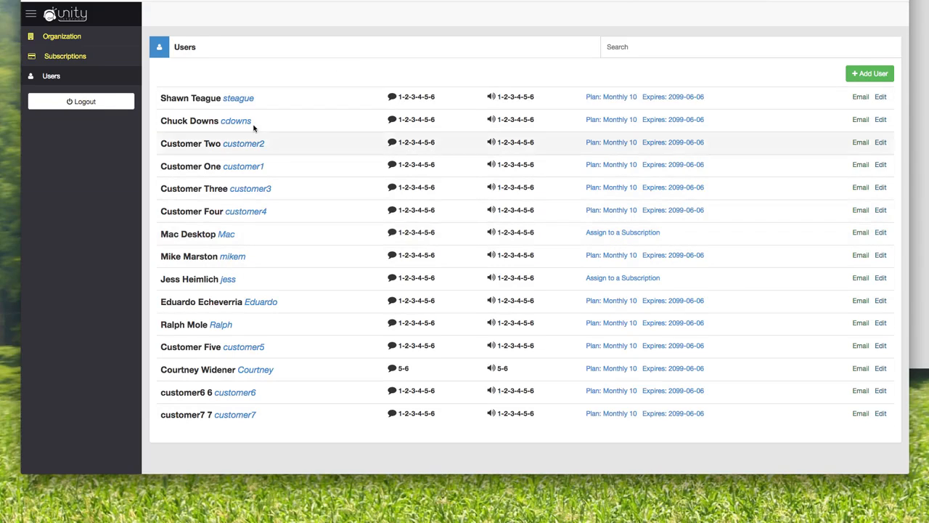
mouse_move(351, 69)
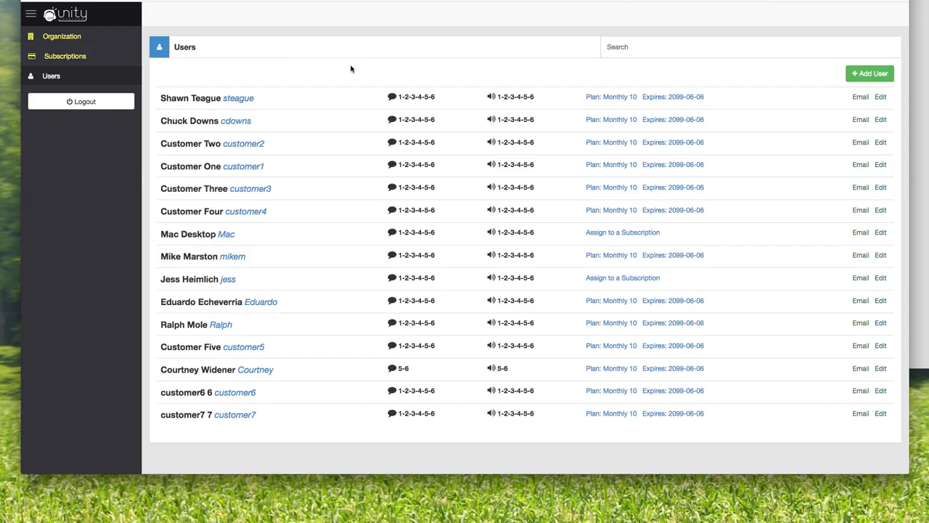
mouse_move(389, 79)
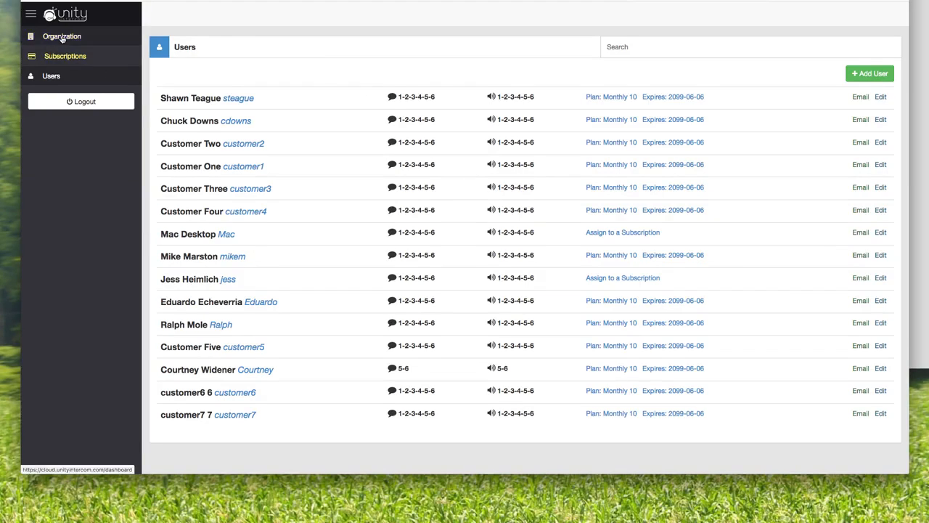
Return to the Unity Demo organization settings page from the sidebar.
left_click(61, 36)
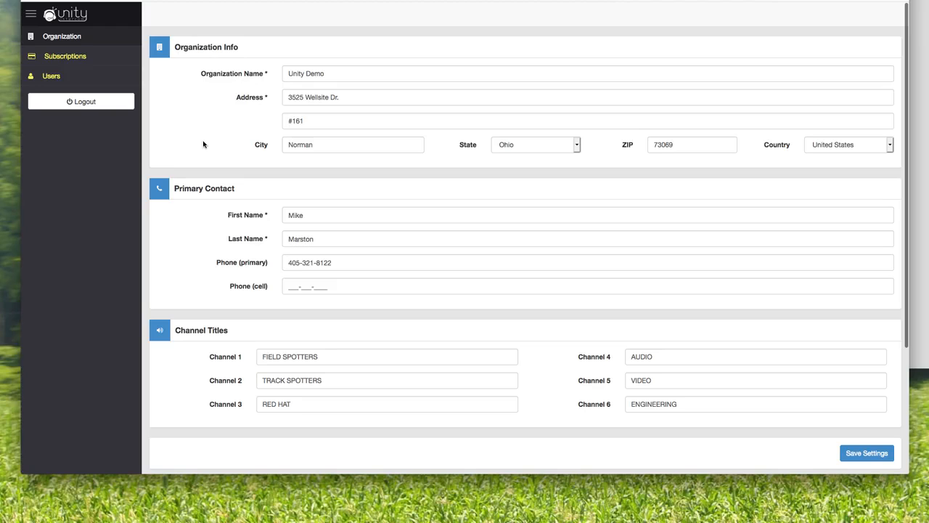
mouse_move(211, 125)
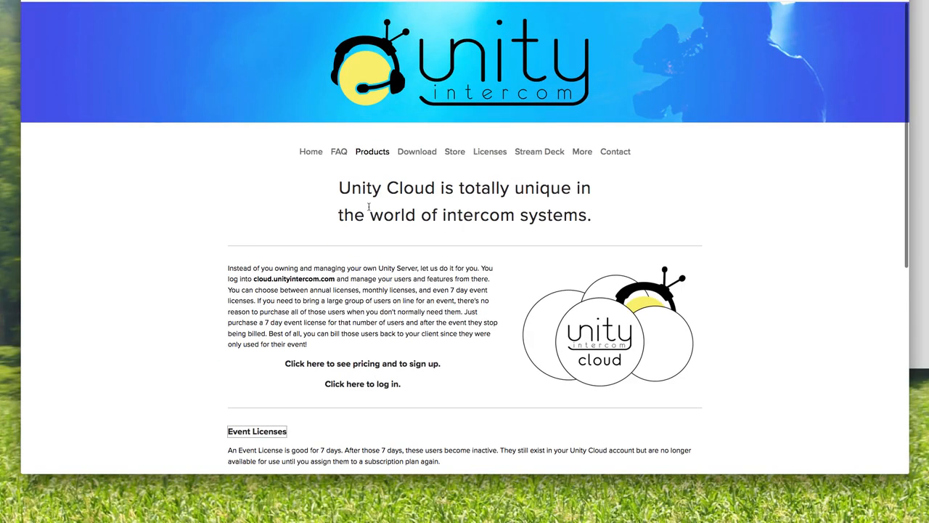
Go to the Unity Intercom website's home page from the top navigation.
left_click(311, 151)
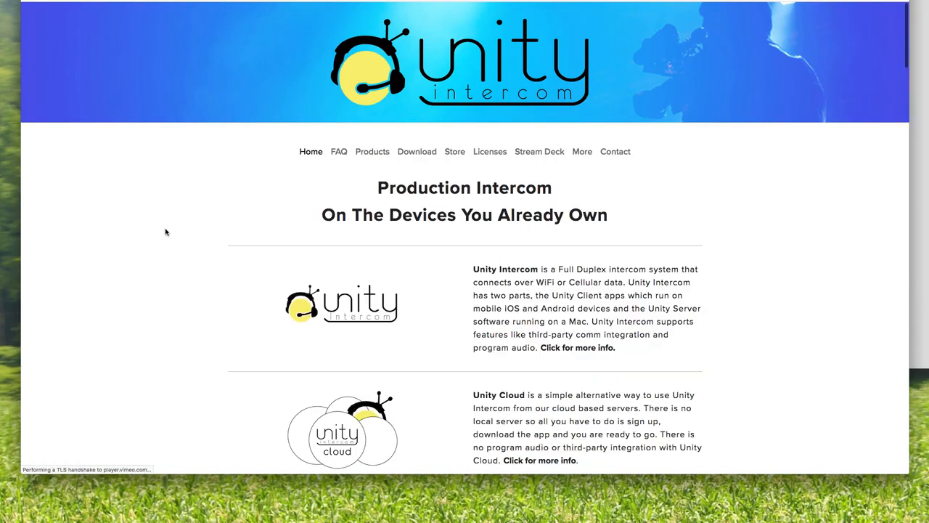
Scroll the home page down to the Unity Intercom, Unity Cloud and Unity Connect descriptions.
scroll("down", 3)
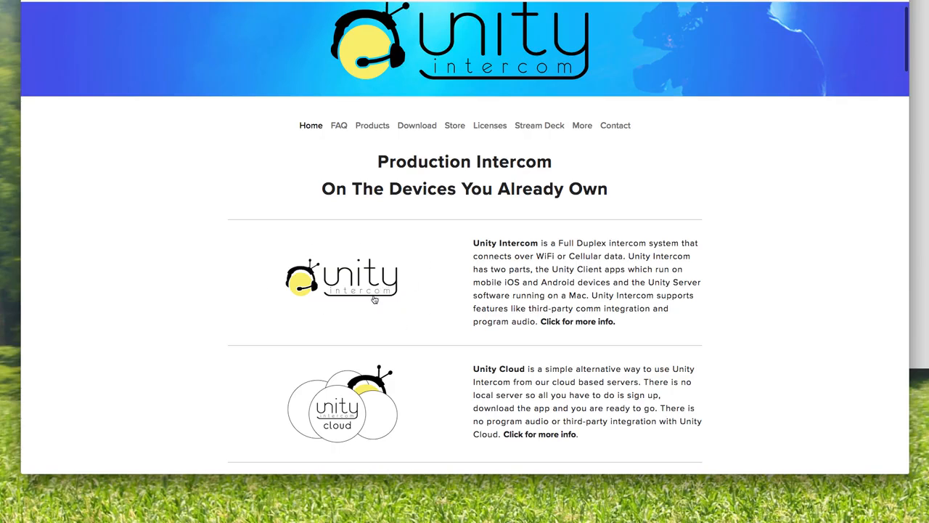
mouse_move(213, 264)
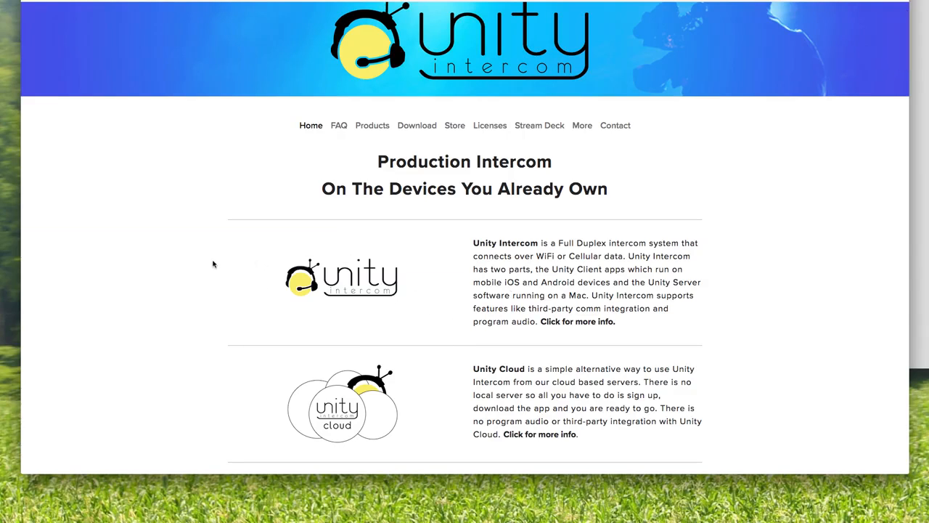
mouse_move(389, 284)
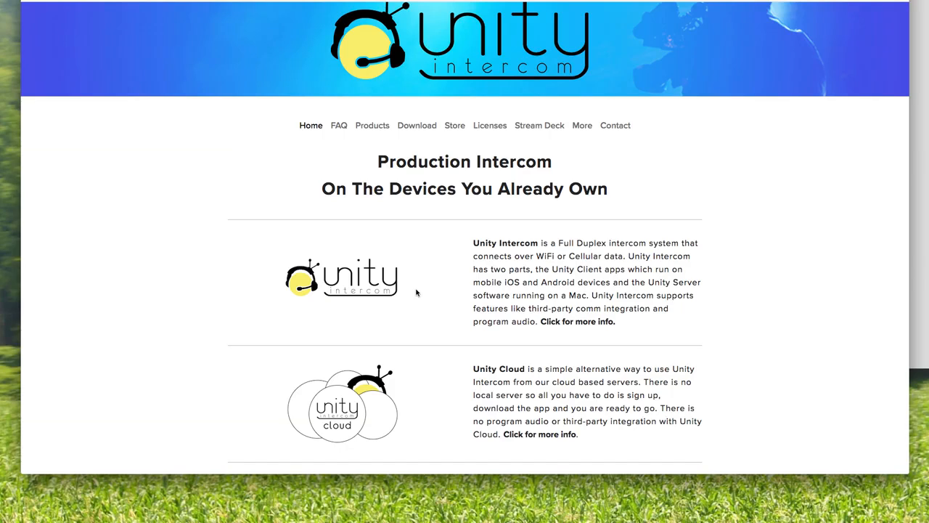
mouse_move(358, 241)
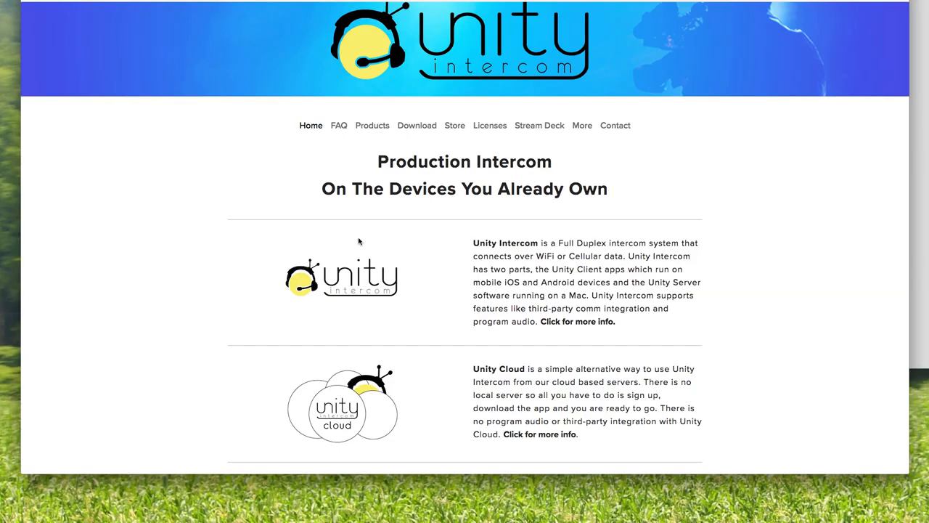
mouse_move(253, 265)
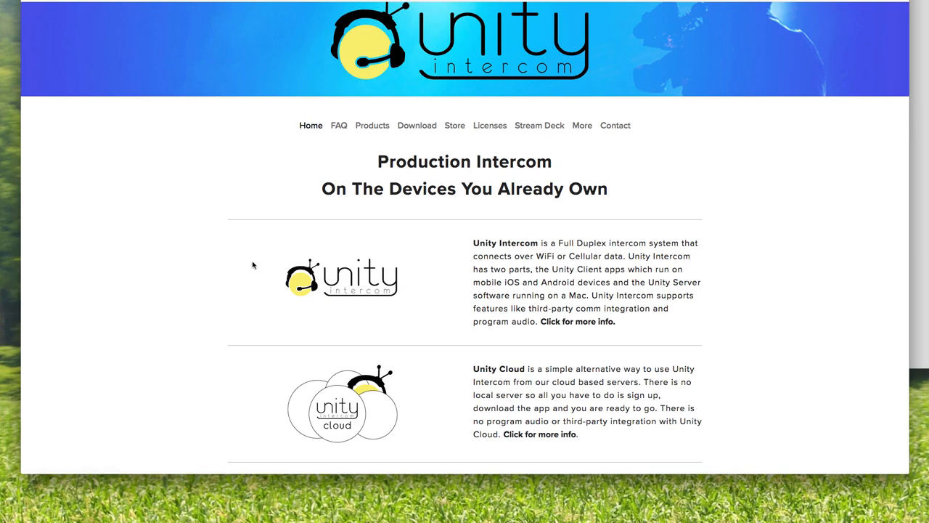
mouse_move(264, 253)
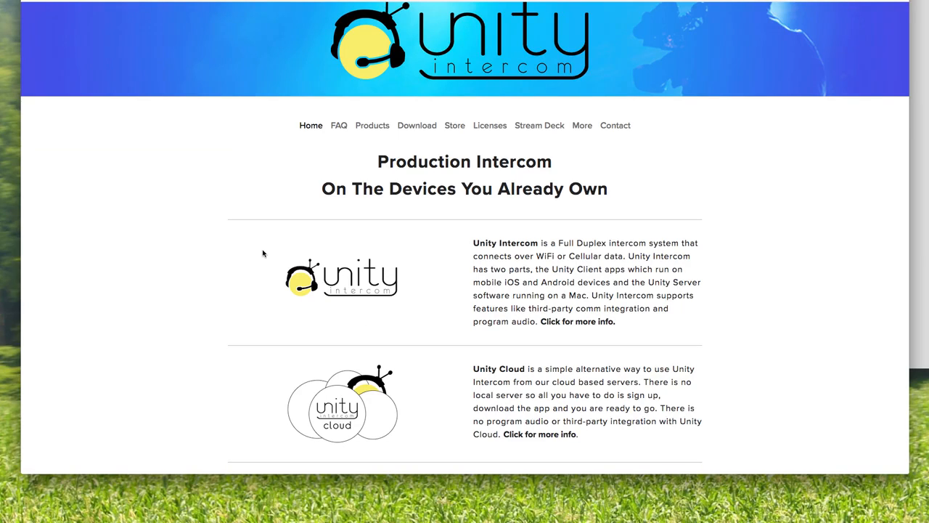
mouse_move(398, 273)
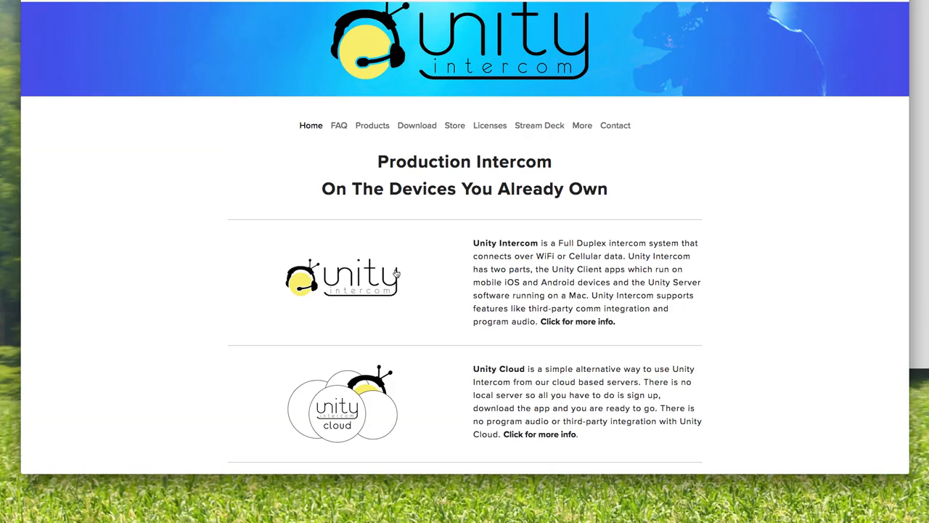
mouse_move(372, 244)
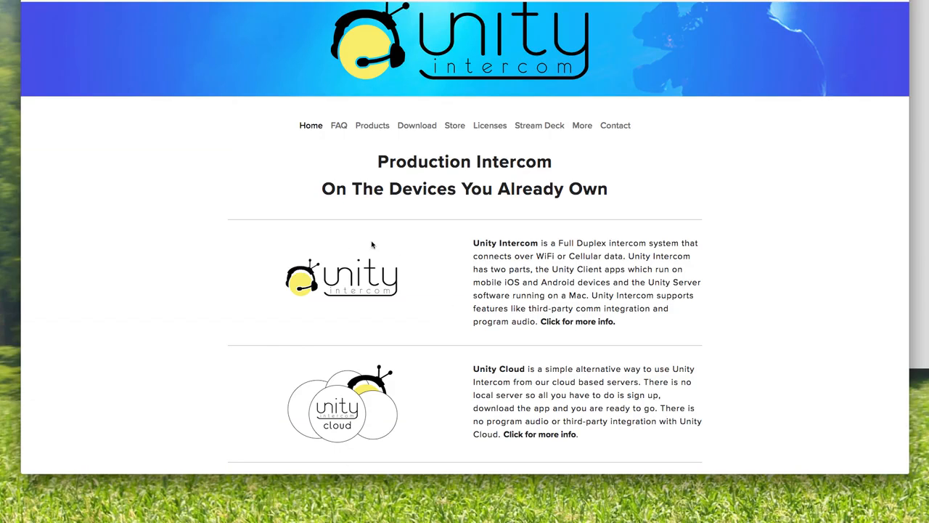
scroll("down", 3)
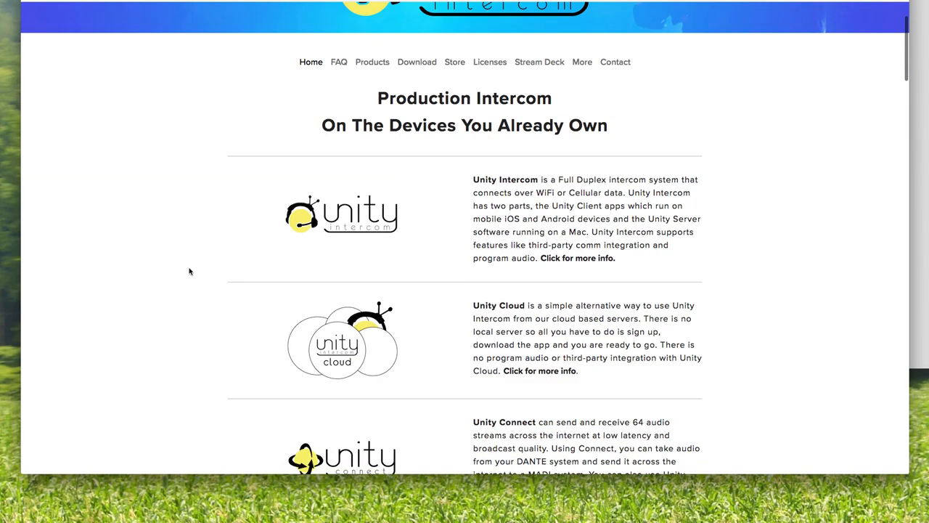
mouse_move(341, 254)
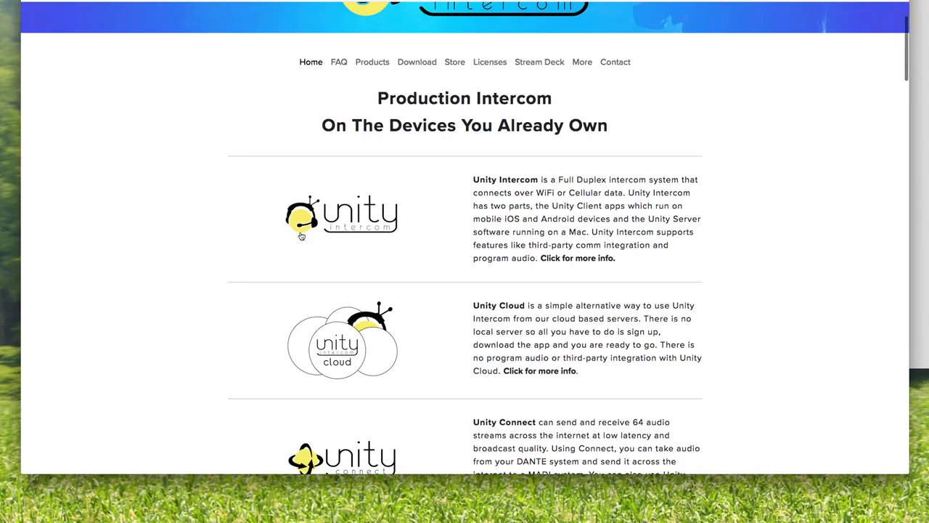
mouse_move(293, 192)
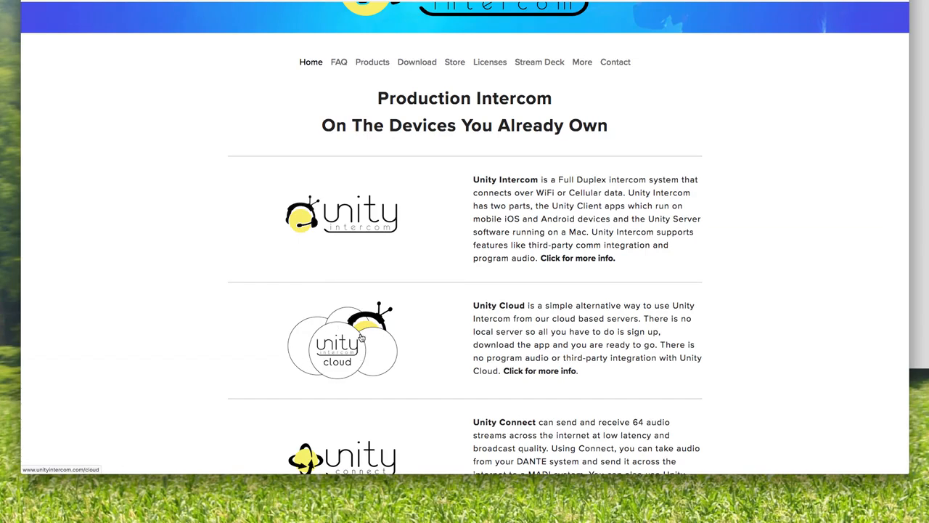
mouse_move(306, 357)
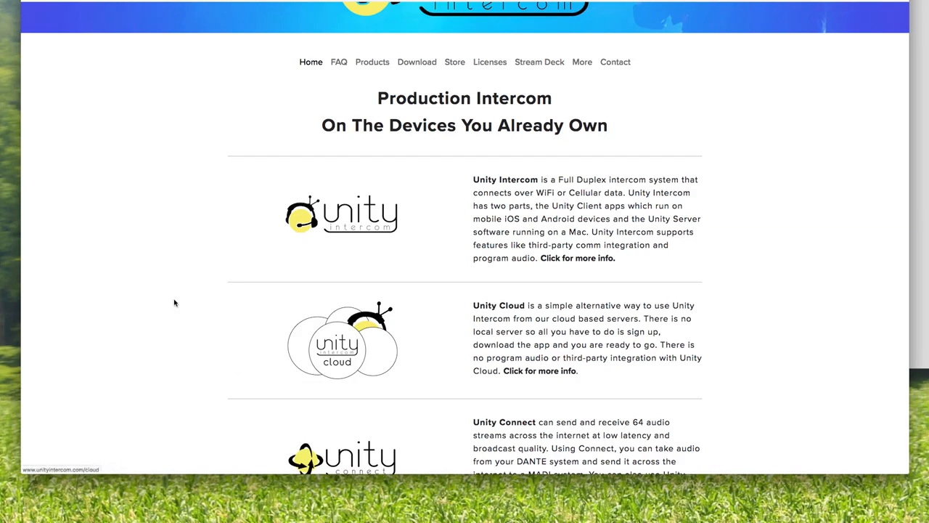
mouse_move(171, 288)
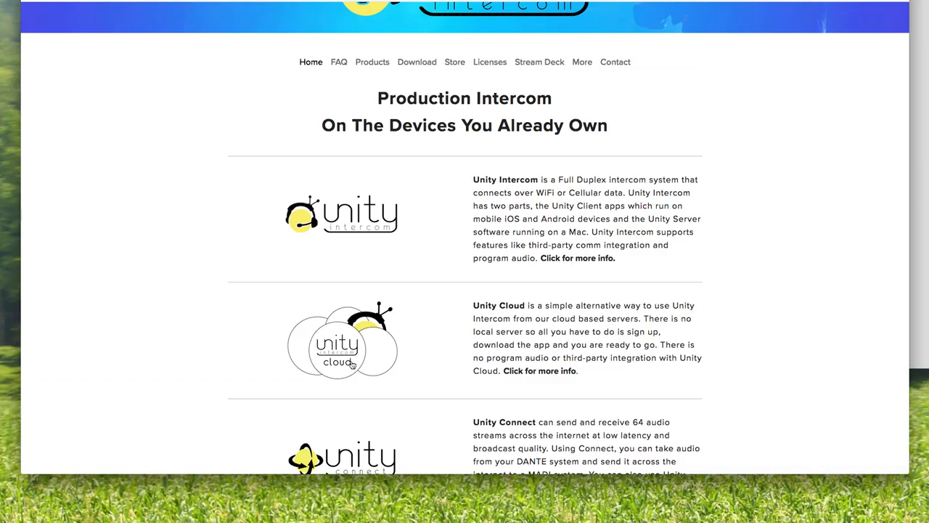
mouse_move(361, 360)
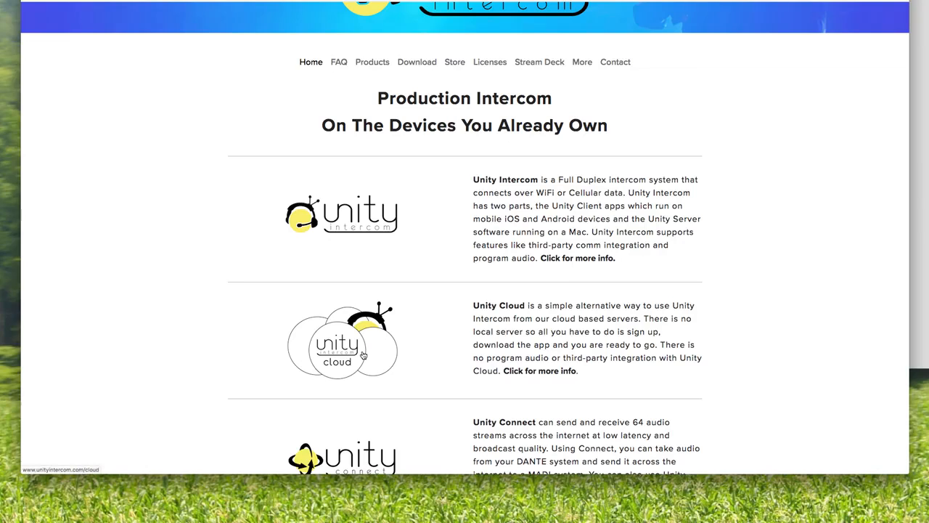
mouse_move(196, 323)
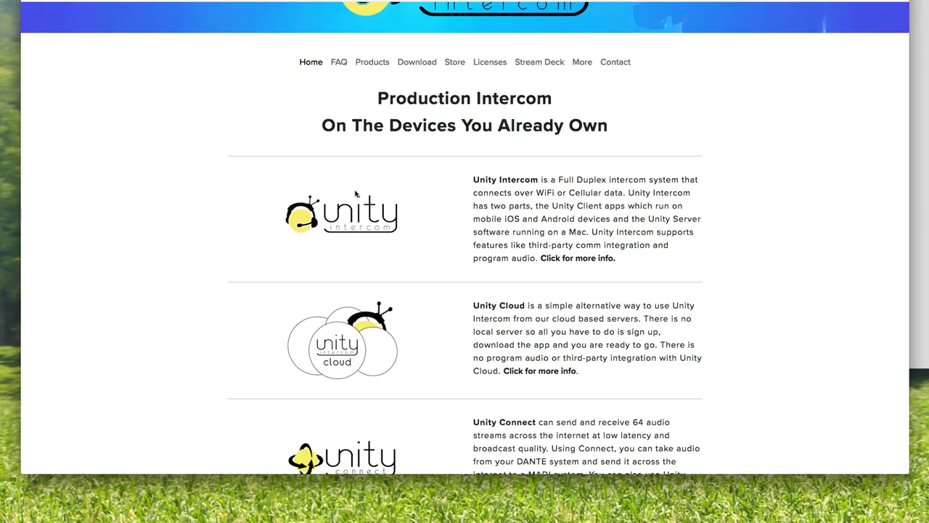
mouse_move(363, 235)
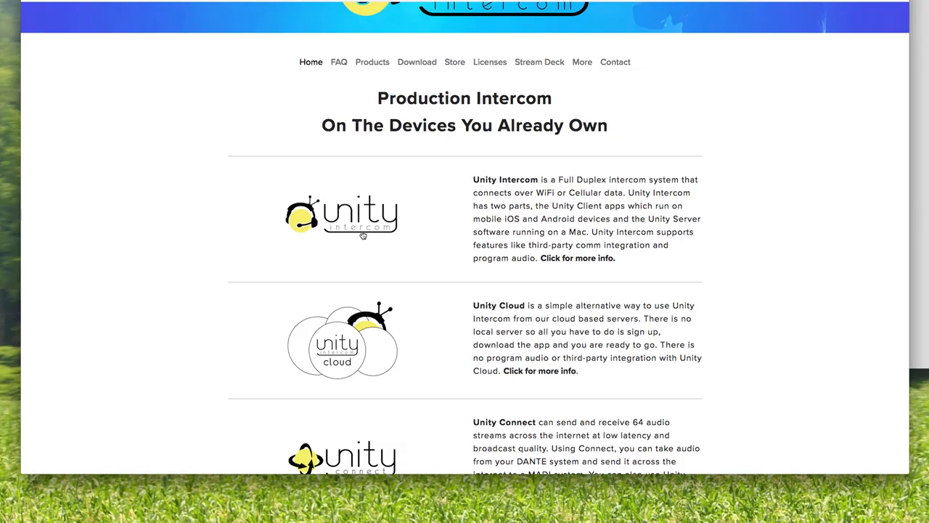
mouse_move(363, 350)
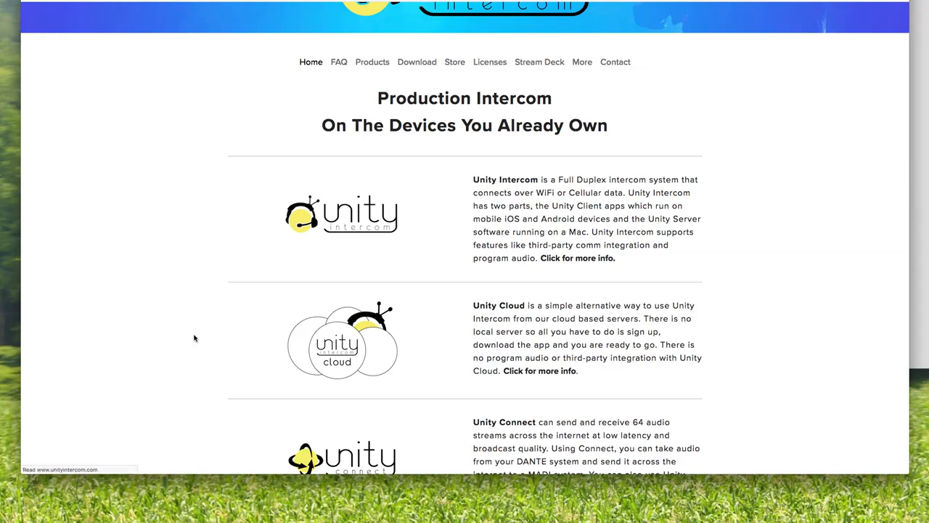
scroll("down", 3)
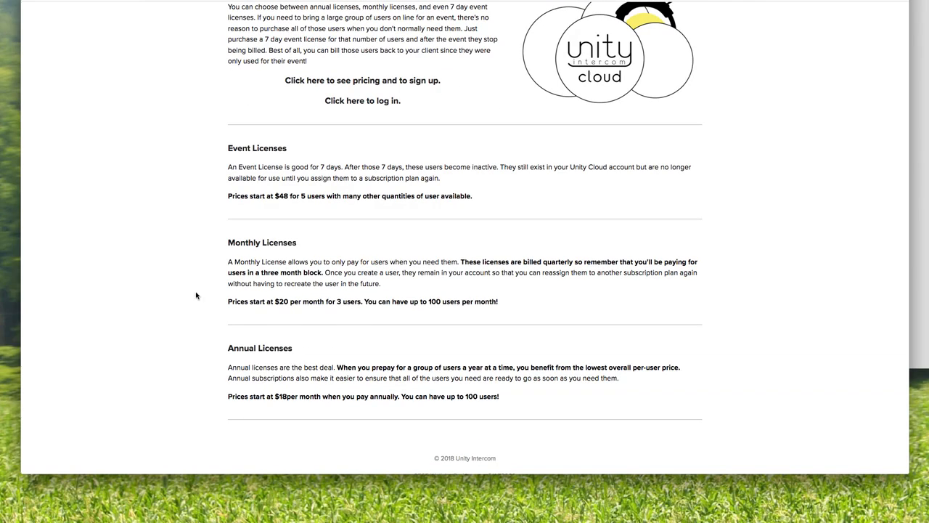
scroll("up", 3)
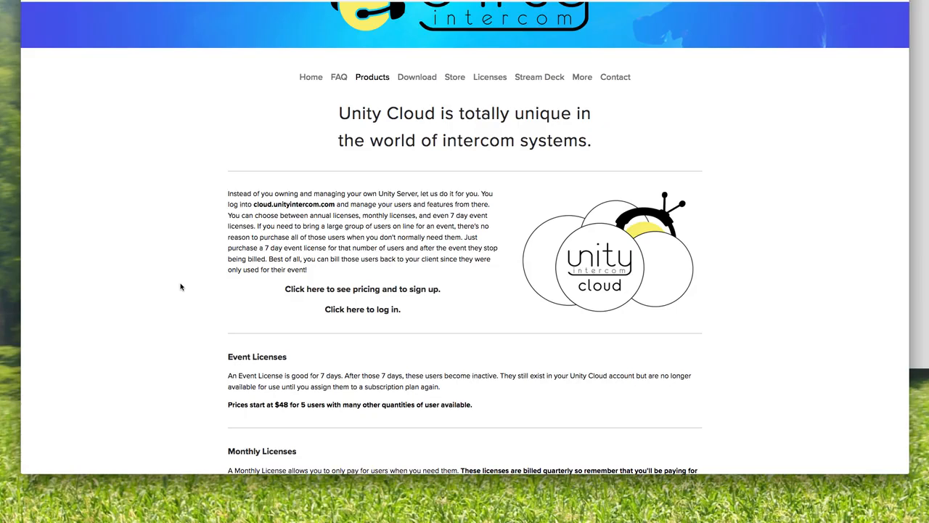
scroll("up", 3)
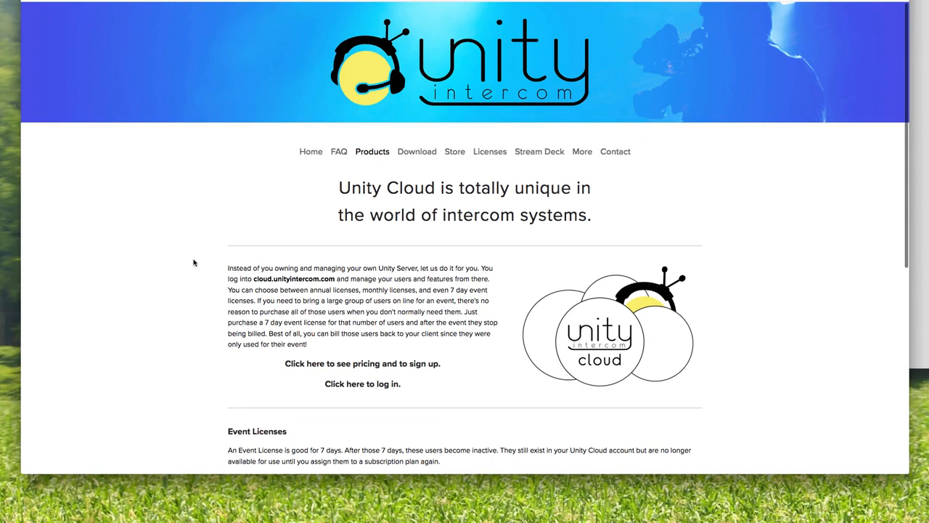
mouse_move(183, 274)
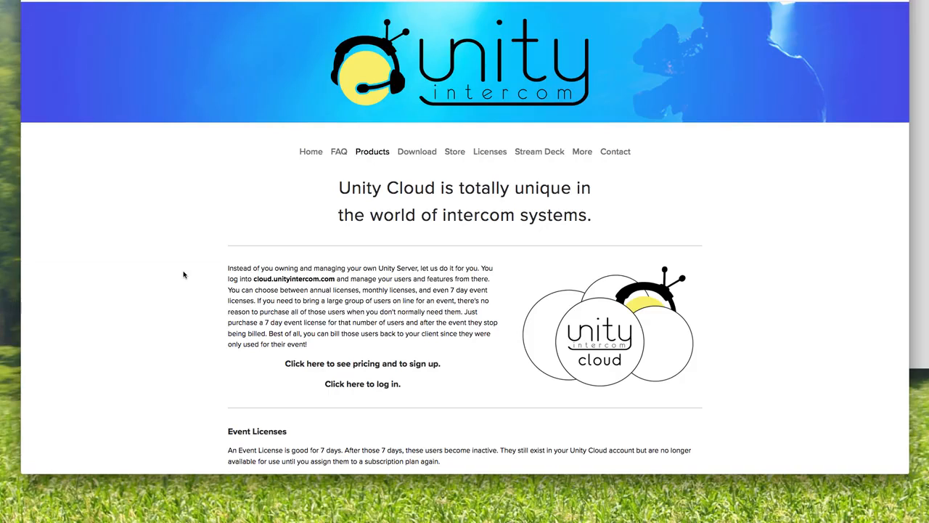
mouse_move(299, 210)
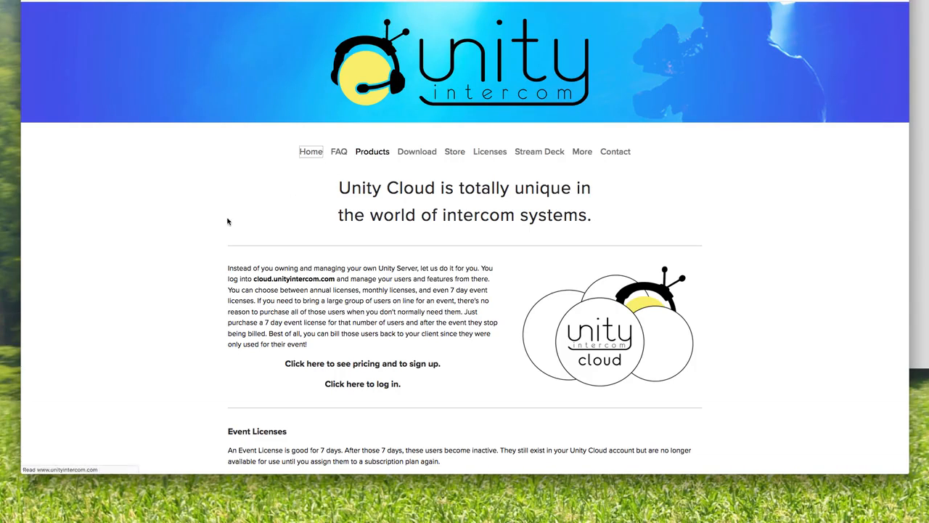
scroll("down", 3)
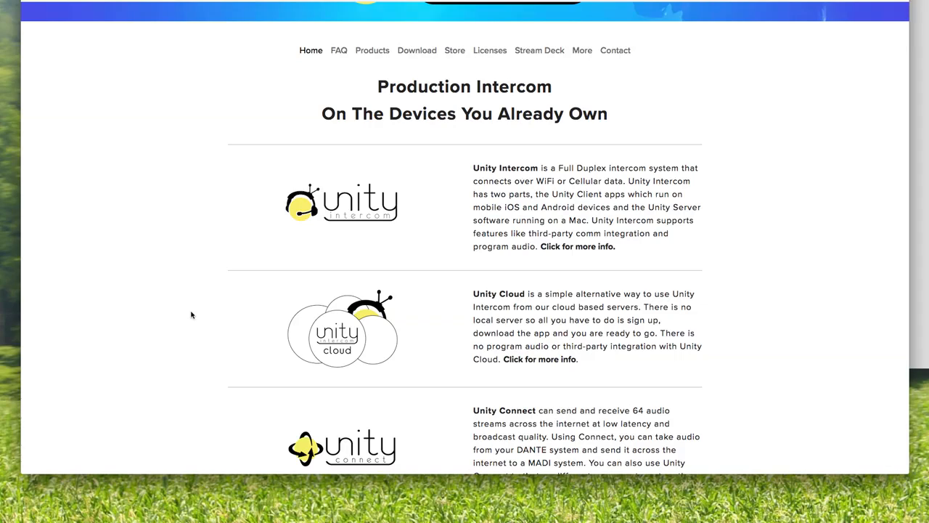
mouse_move(355, 171)
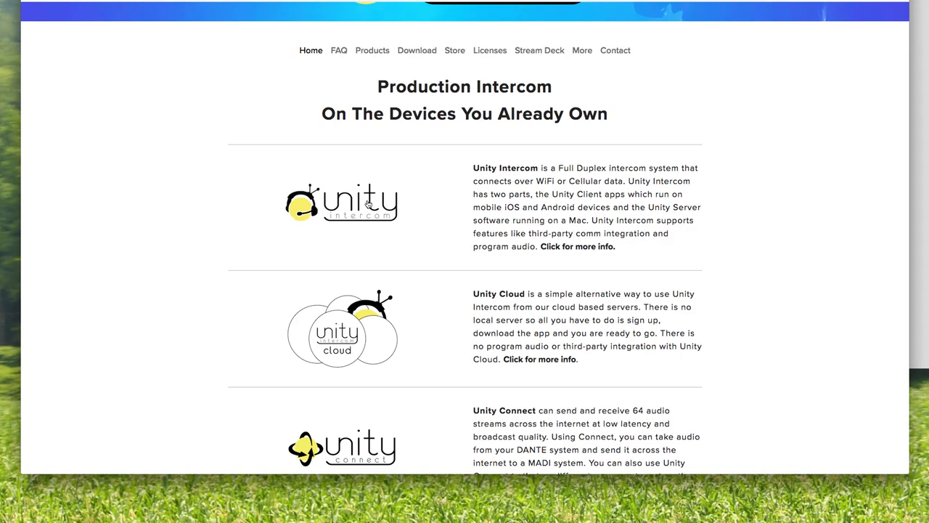
Show the Unity Intercom product page, enlarge the In Studio/Remote diagram, then close the lightbox.
left_click(578, 247)
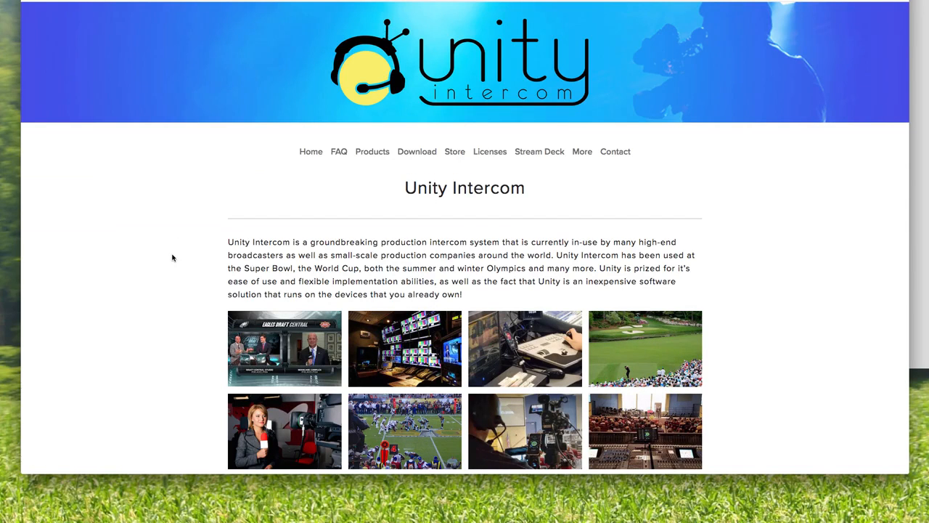
scroll("down", 3)
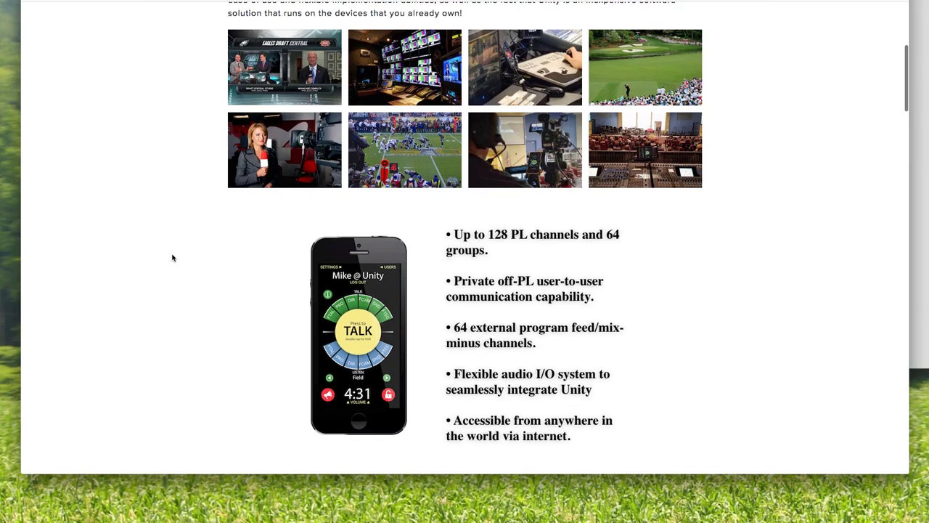
scroll("down", 3)
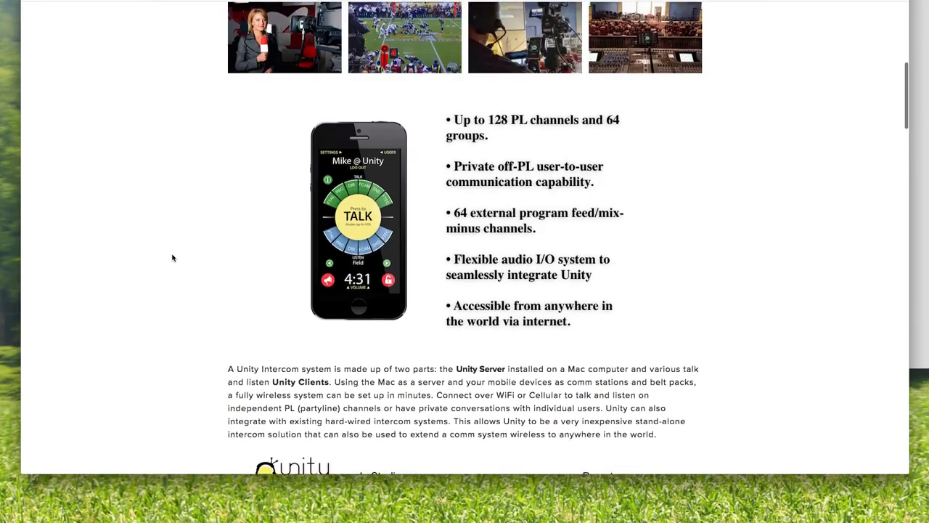
scroll("down", 3)
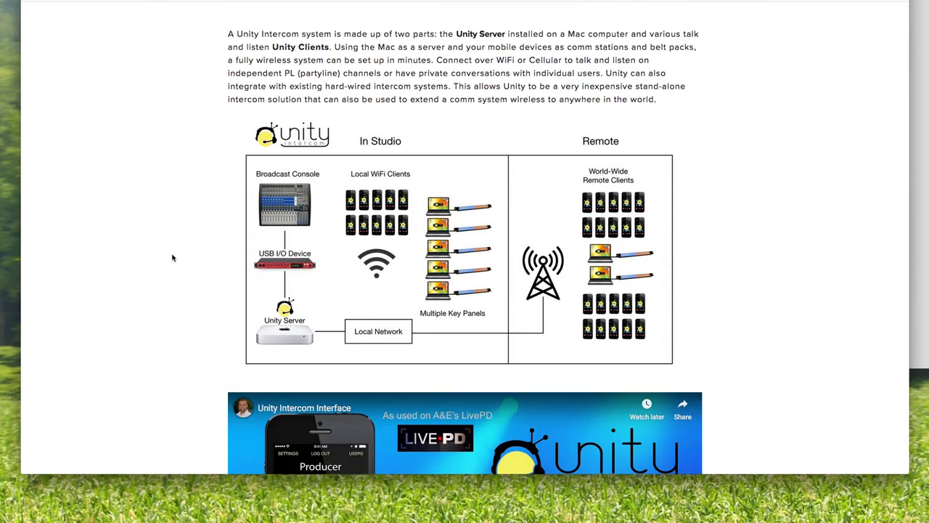
mouse_move(384, 263)
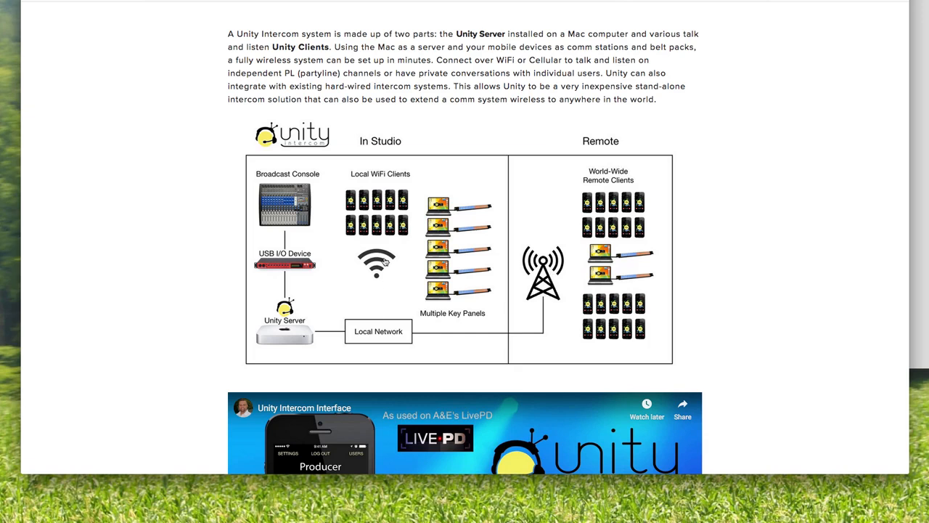
mouse_move(221, 319)
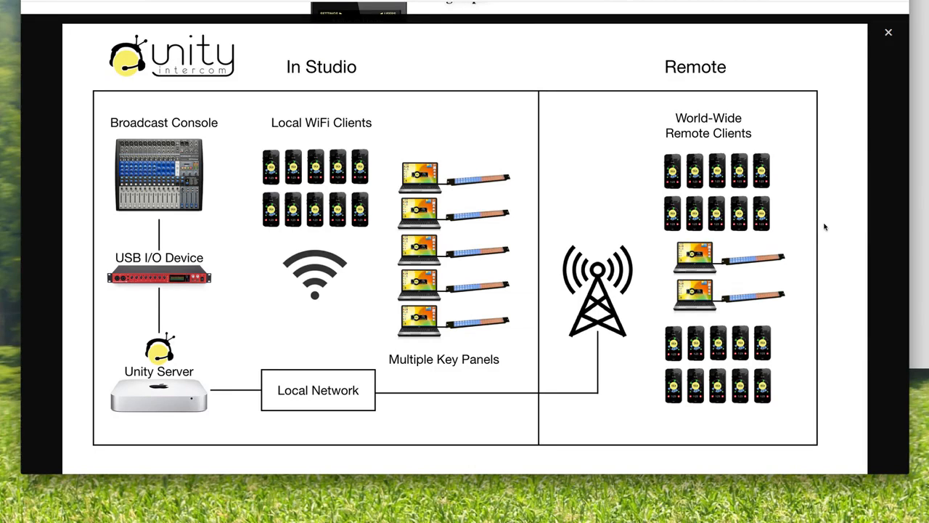
left_click(889, 32)
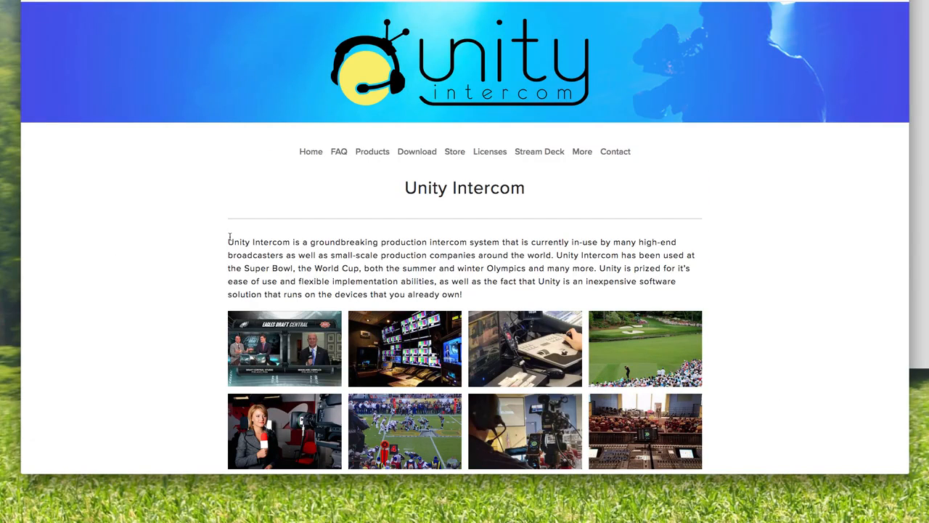
mouse_move(277, 290)
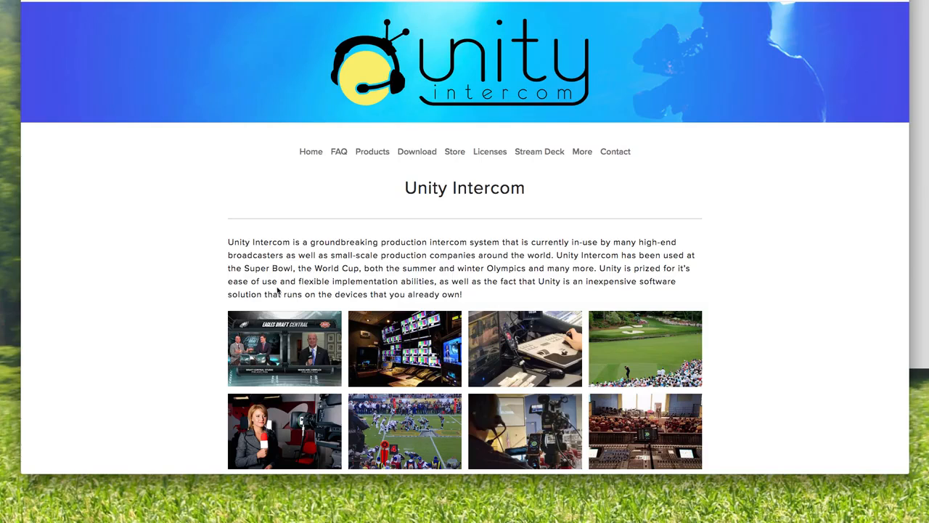